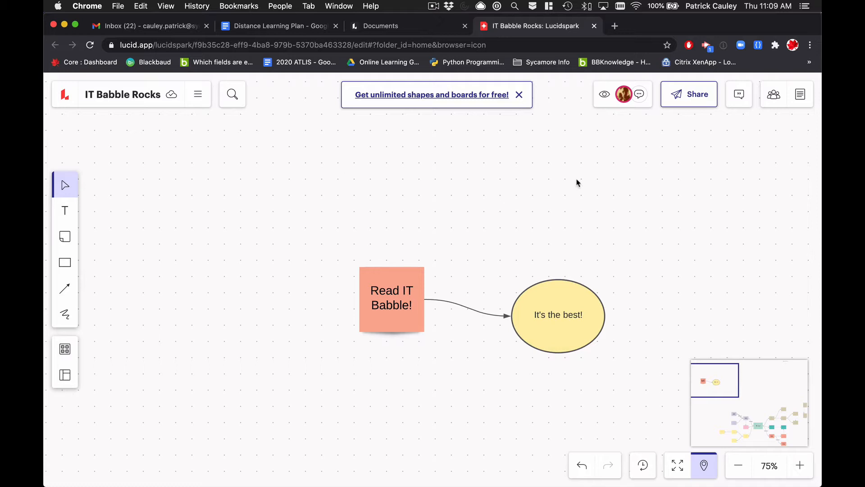
mouse_move(619, 109)
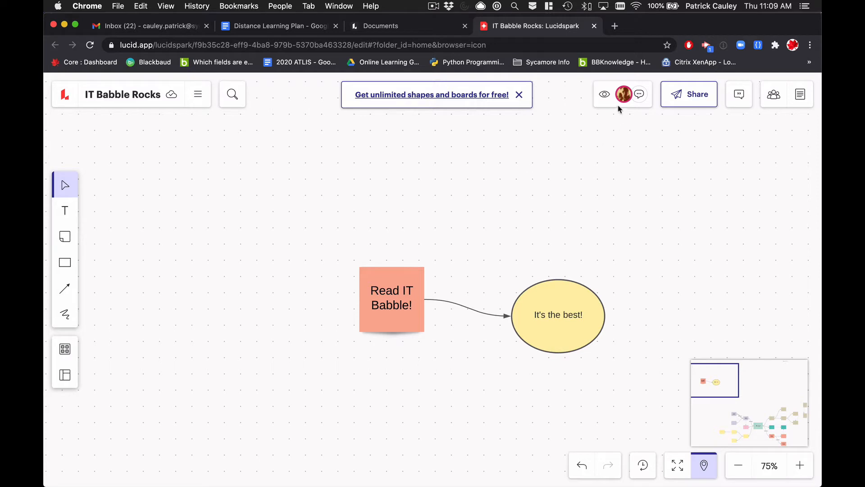
mouse_move(624, 93)
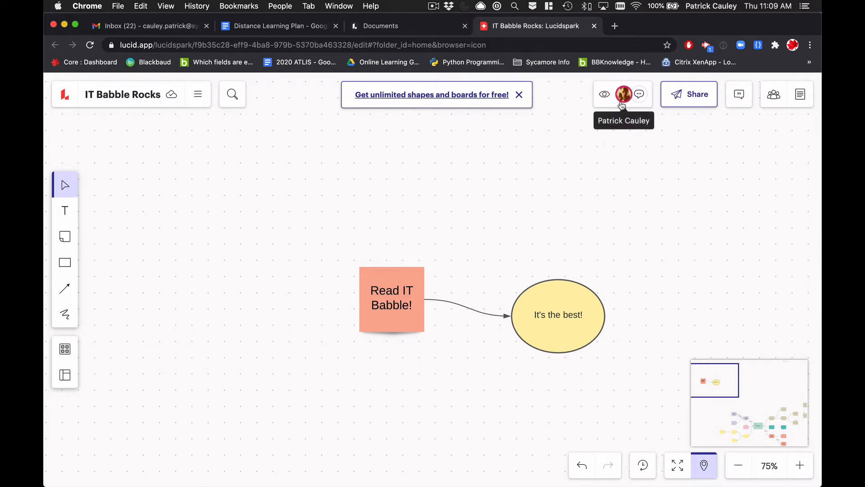
mouse_move(683, 324)
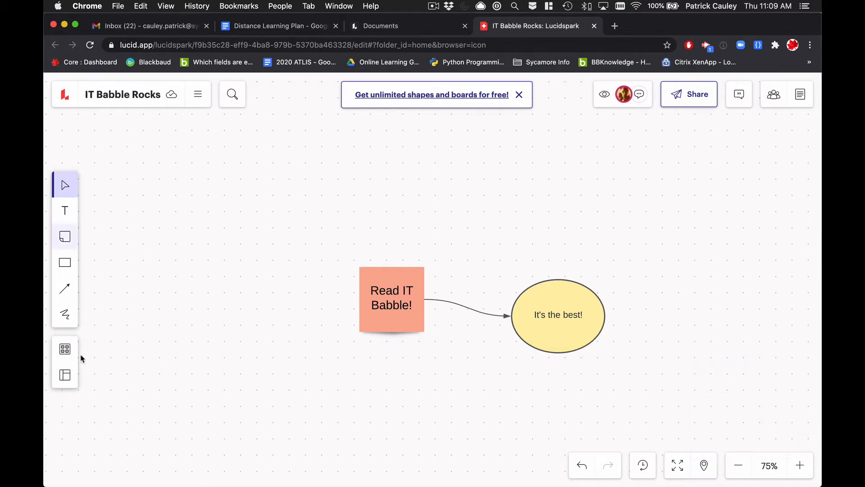
Add a text box reading "You can type whatever you want" and set its font to Orbitron.
click(65, 210)
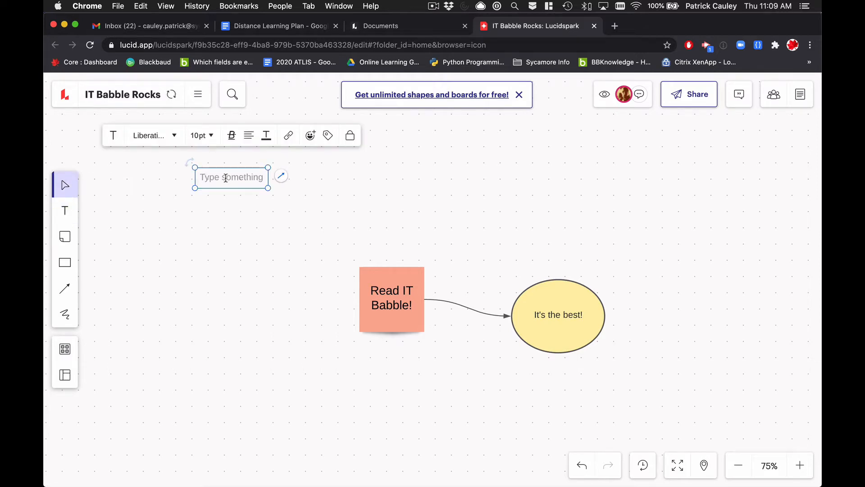
text(You can type whatever you want)
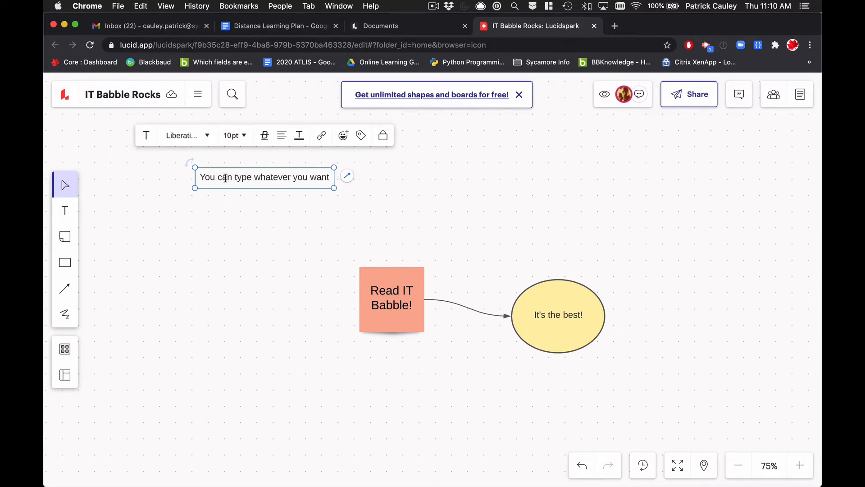
click(184, 135)
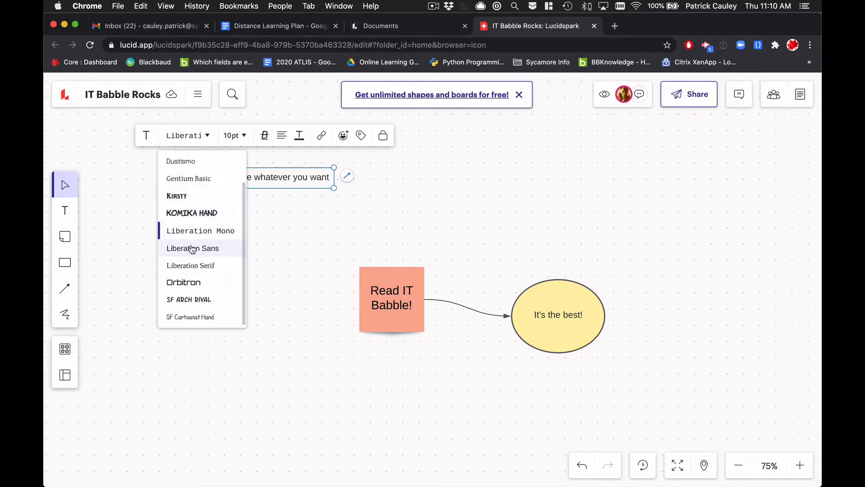
click(193, 248)
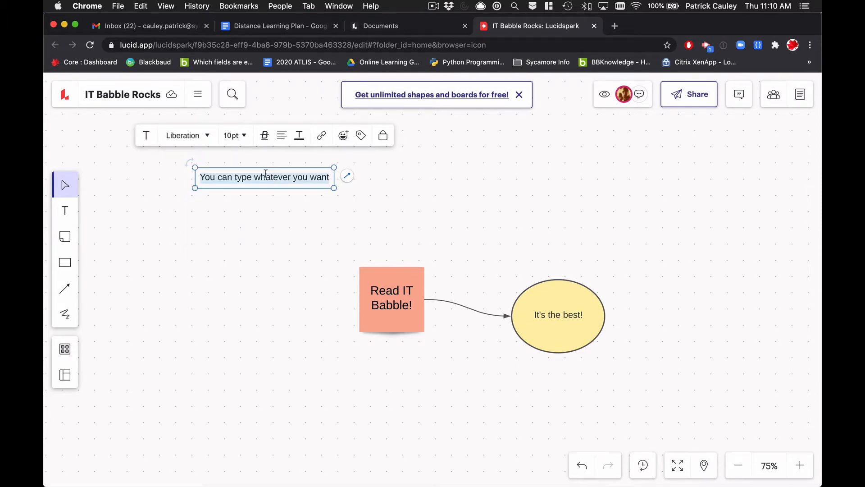
click(188, 135)
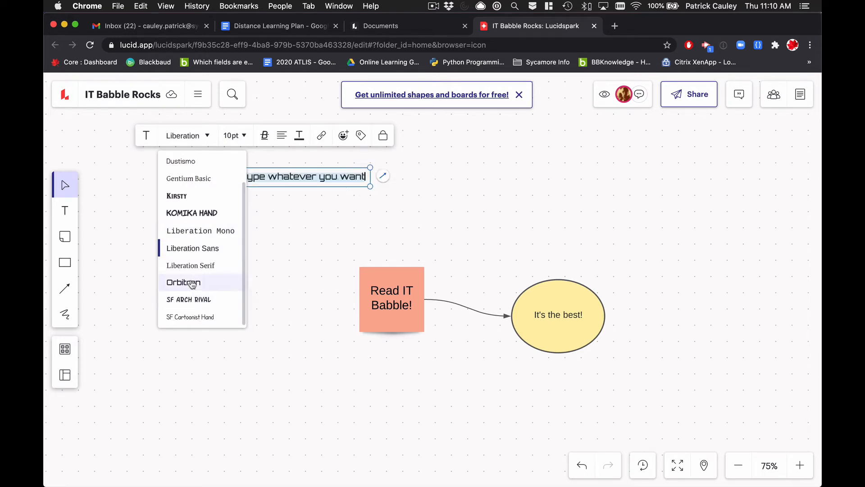
click(183, 282)
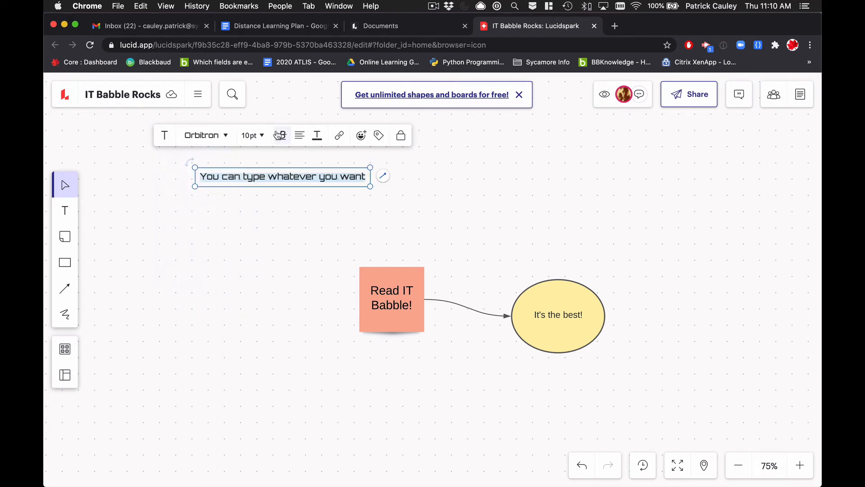
Review the bold/italic/underline options and set the text size to 18 pt.
click(280, 135)
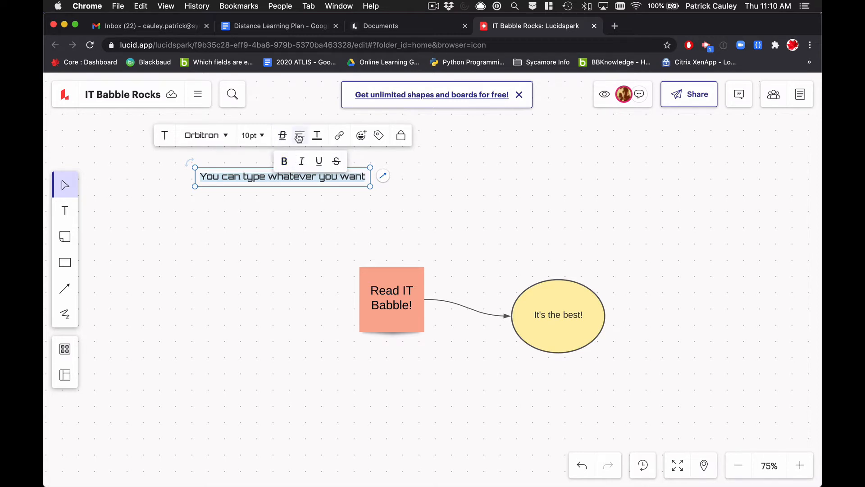
mouse_move(316, 135)
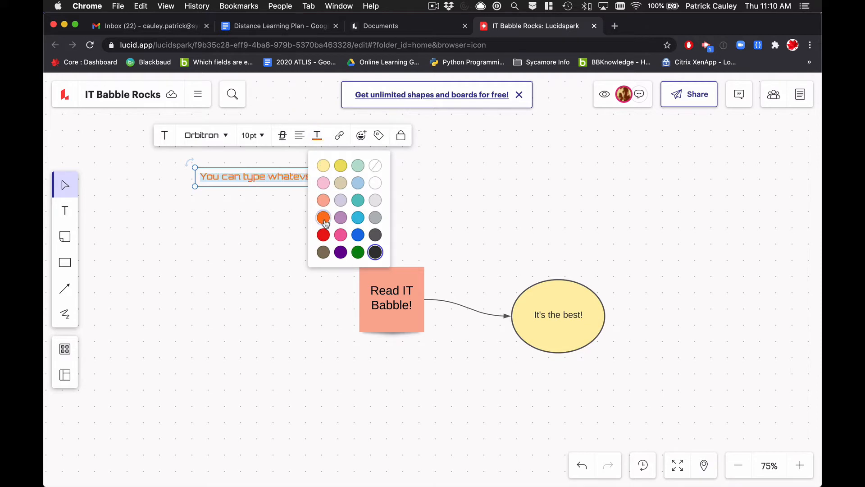
click(252, 135)
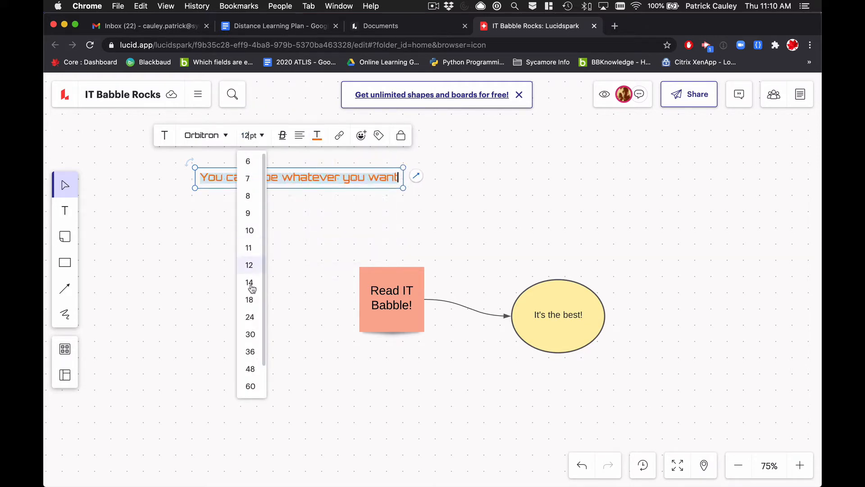
click(250, 299)
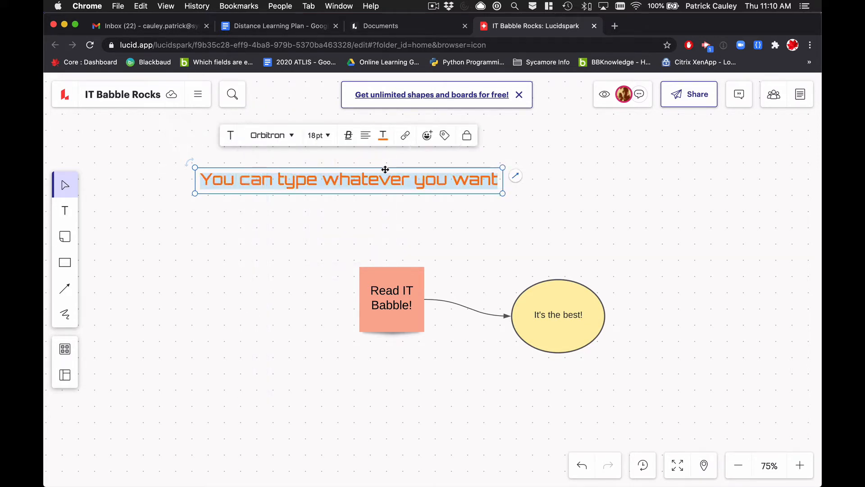
mouse_move(405, 135)
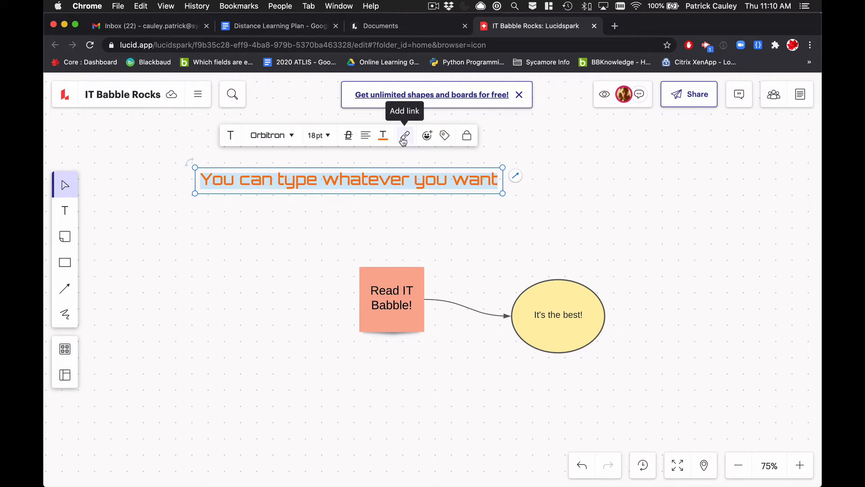
mouse_move(427, 135)
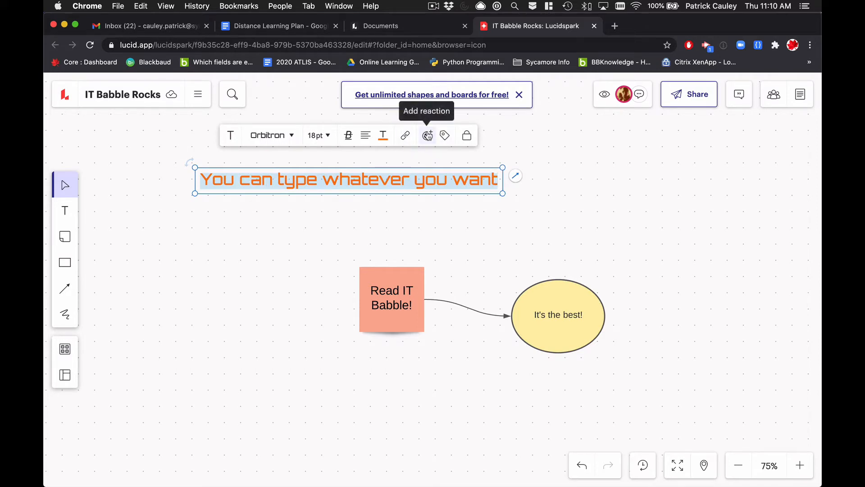
mouse_move(444, 136)
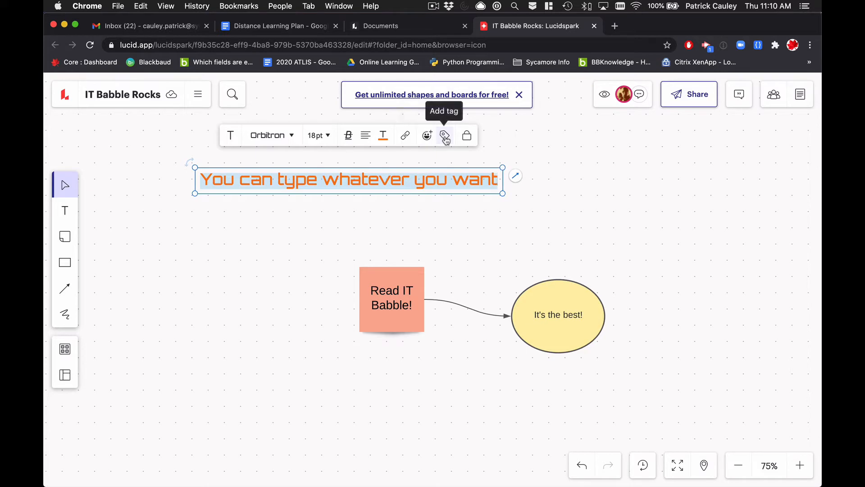
mouse_move(232, 233)
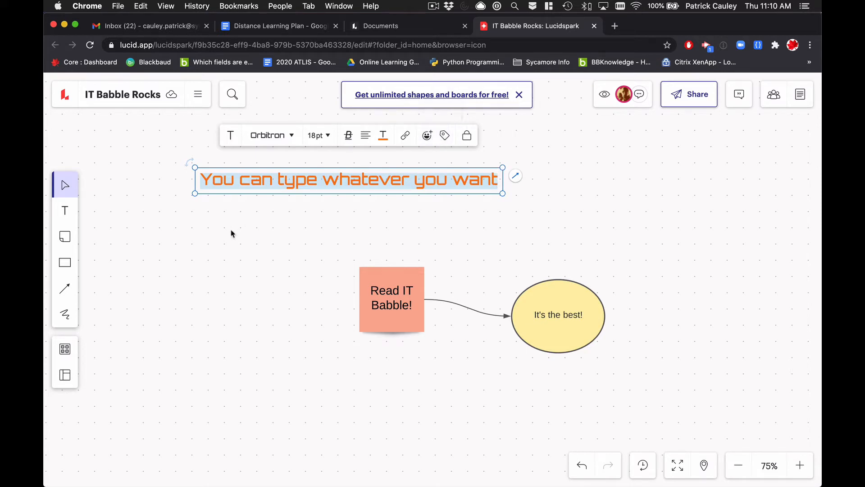
Deselect the formatted text and clear the shapes so the board is empty.
click(64, 237)
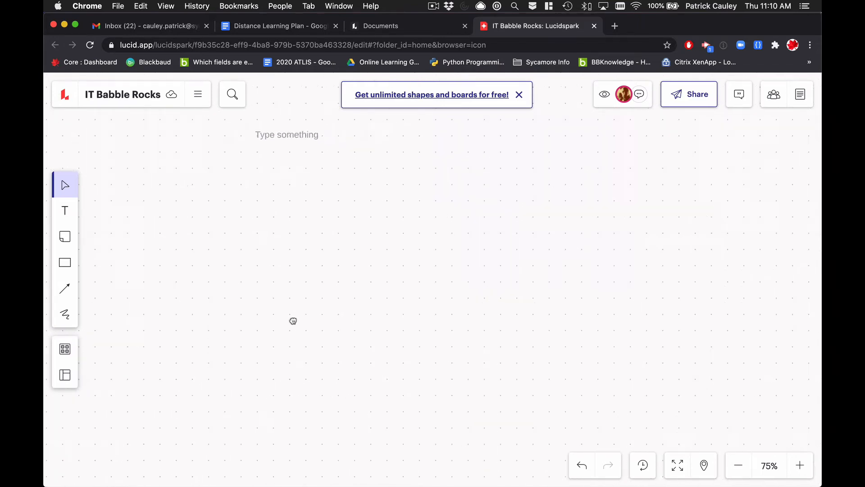
click(65, 237)
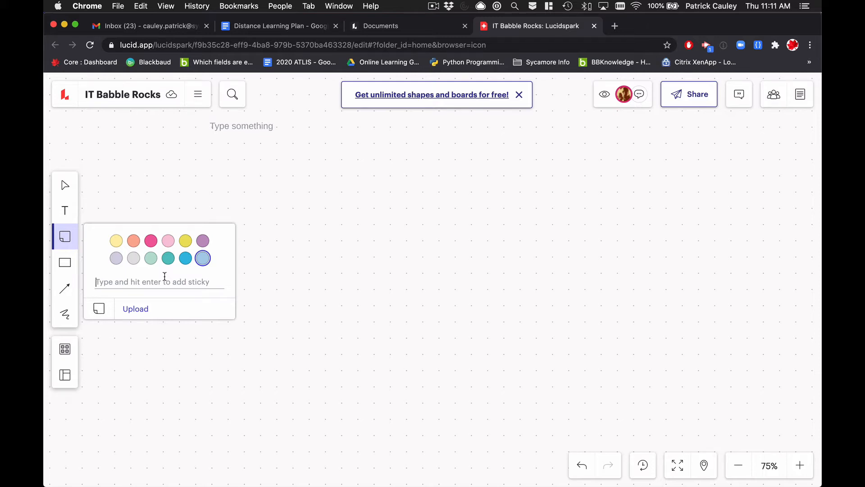
Create blue sticky notes Early Childhood, Lower School, Get License, Schedule with each teacher and Provide PD.
text(Early Child)
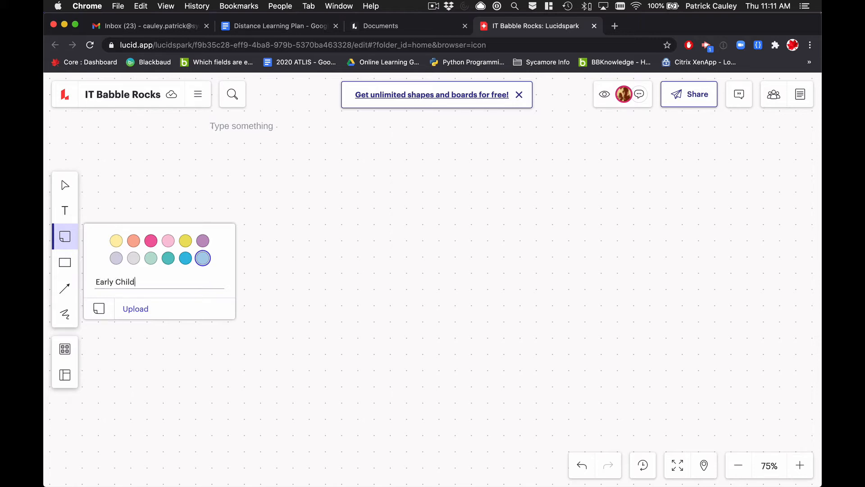
text(hood)
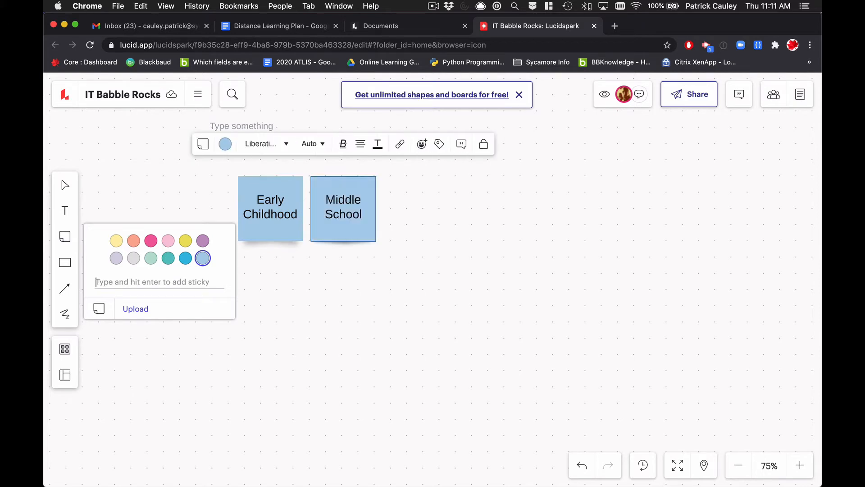
text(Lower Scho)
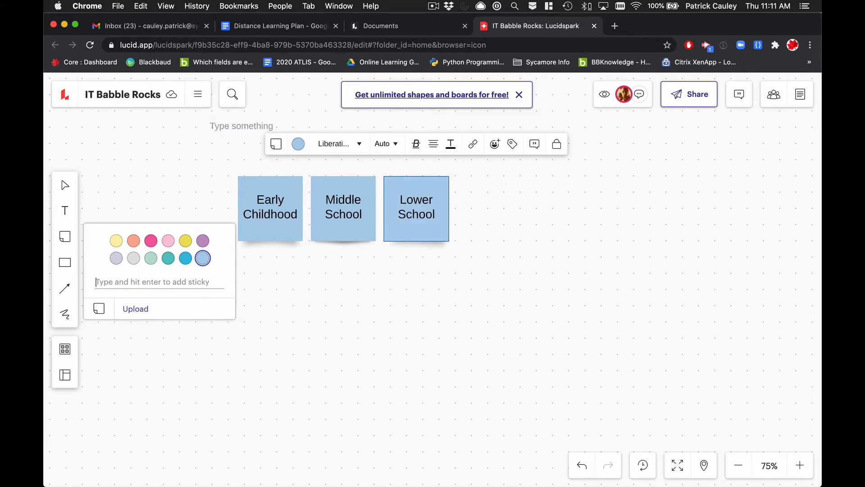
text(Get Licen)
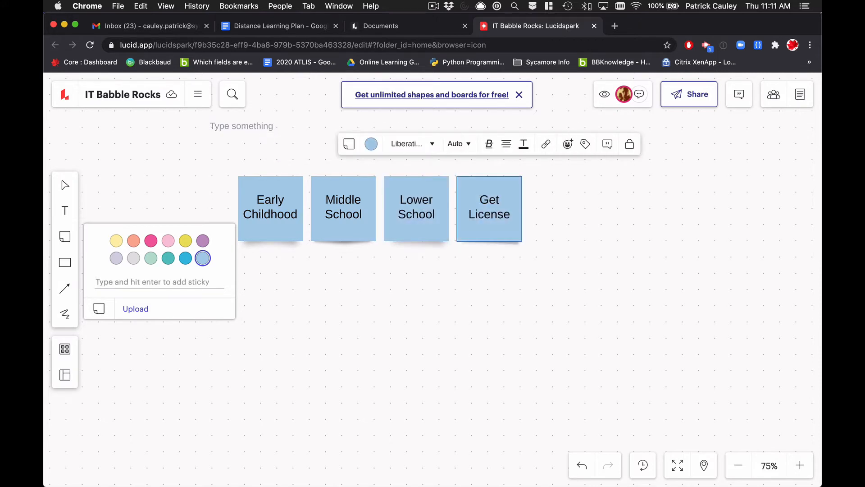
text(Schedule)
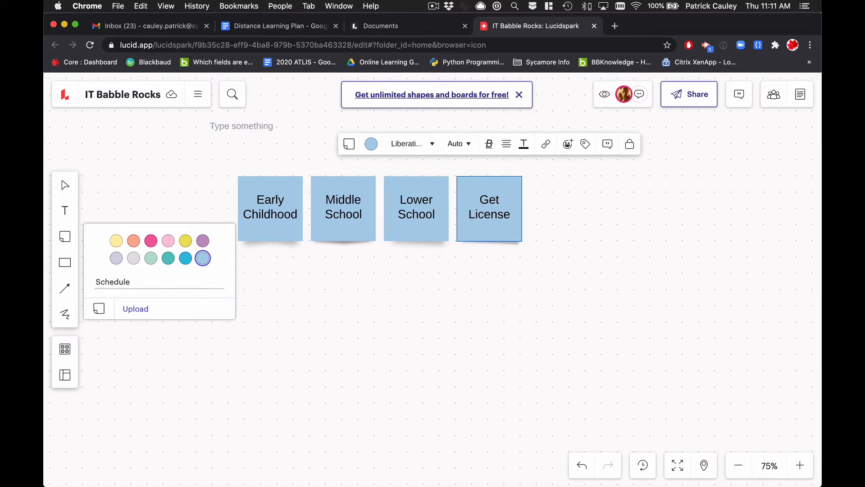
text(with)
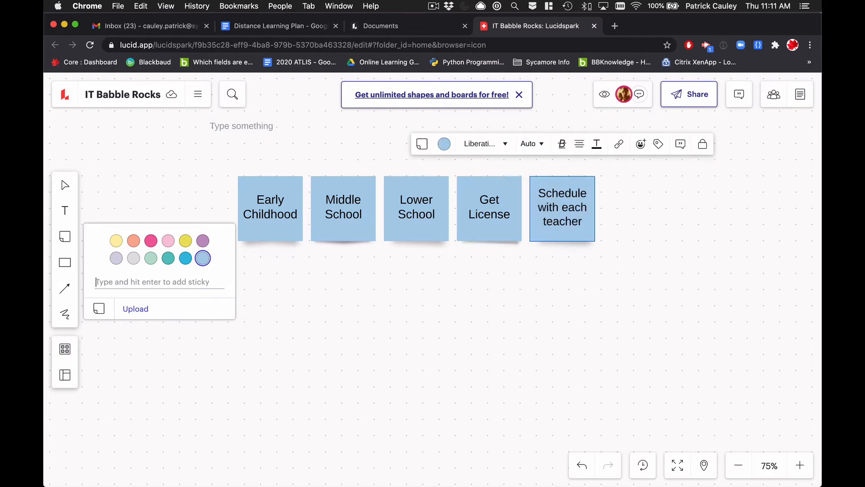
text(Provide PF)
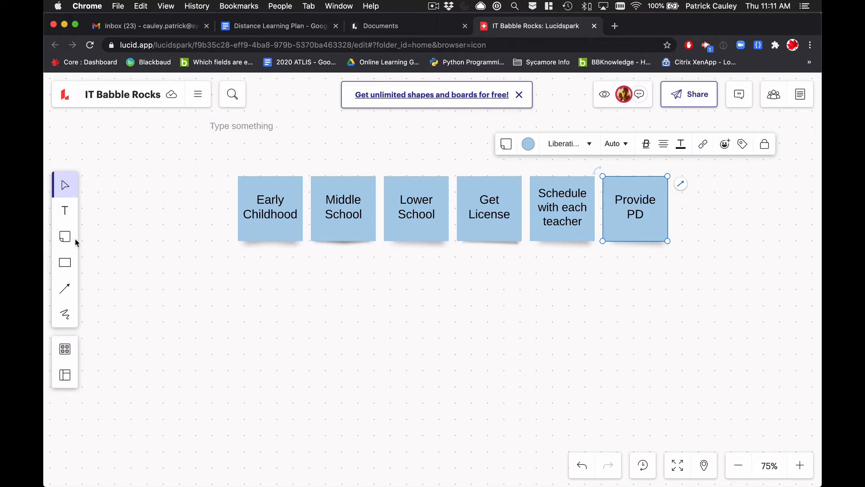
click(65, 237)
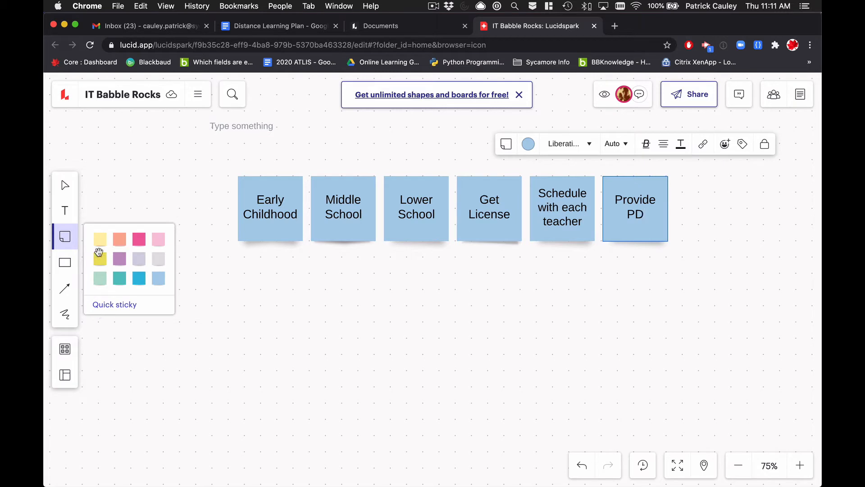
click(64, 262)
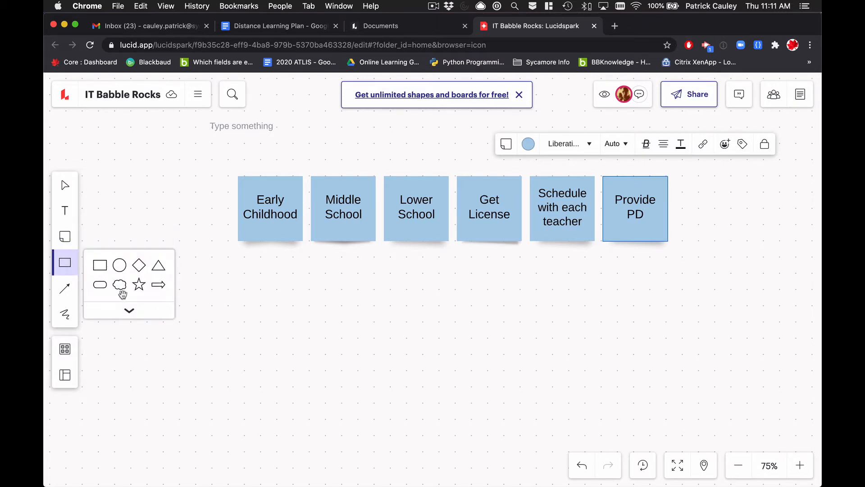
click(129, 310)
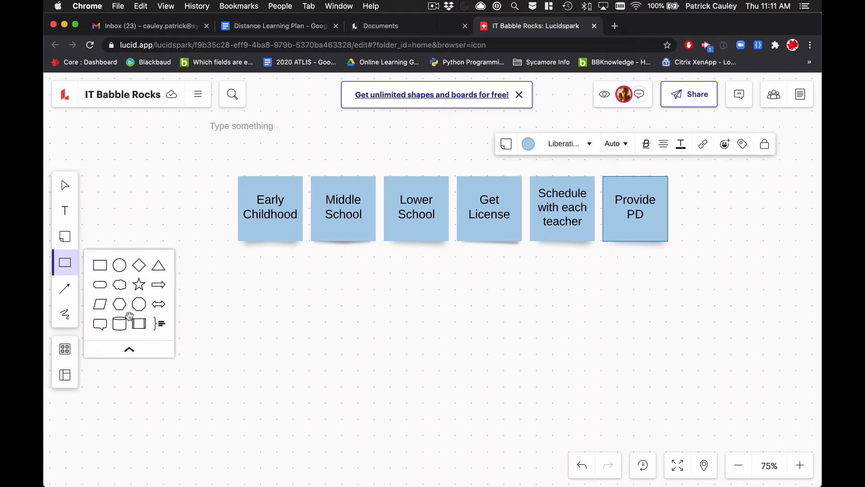
click(65, 289)
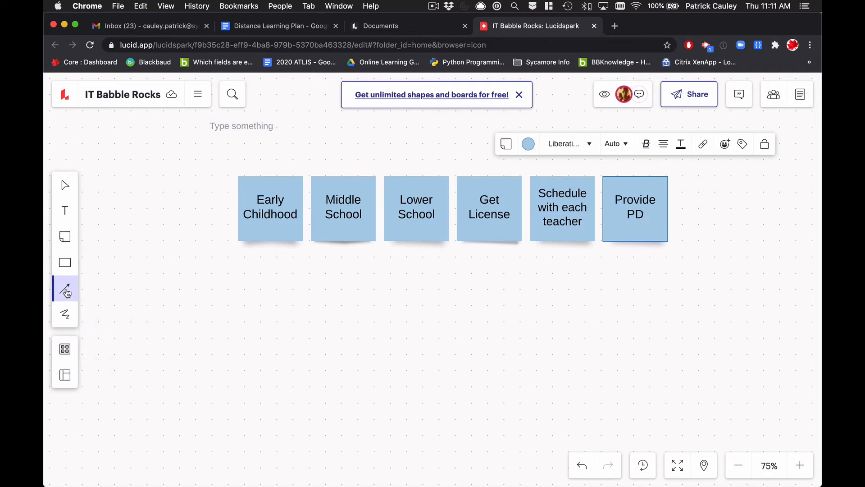
drag(177, 303, 311, 335)
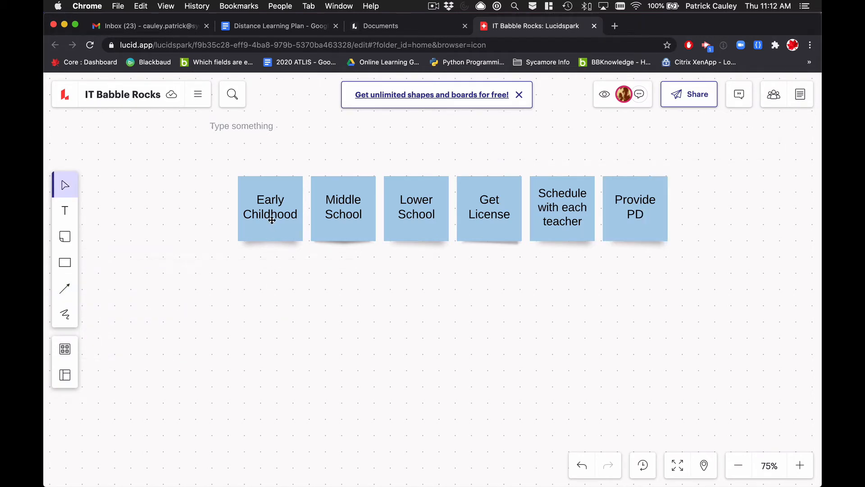
drag(269, 209, 178, 309)
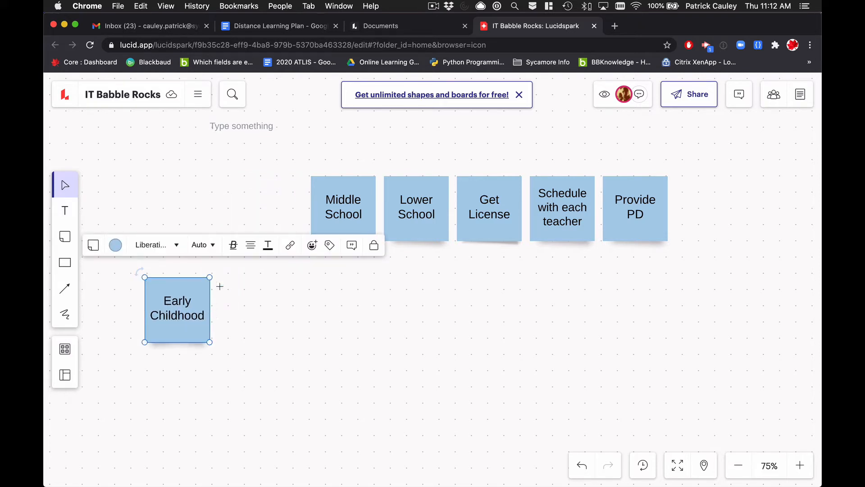
drag(210, 309, 309, 208)
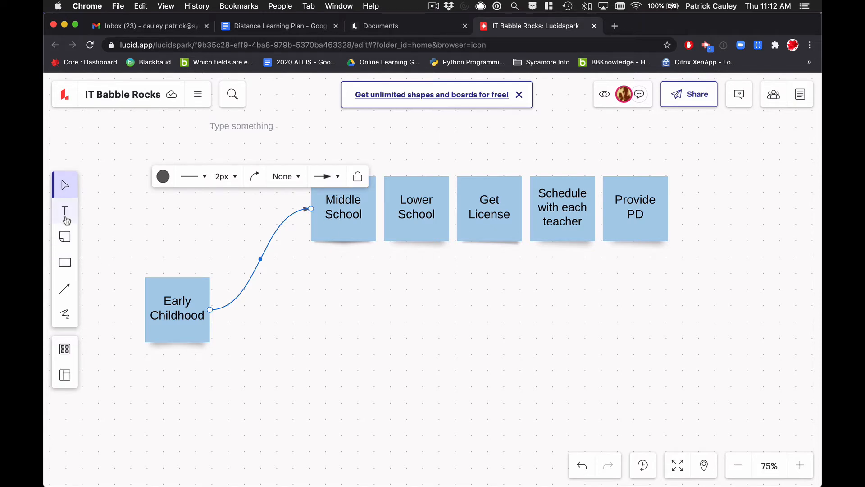
mouse_move(65, 320)
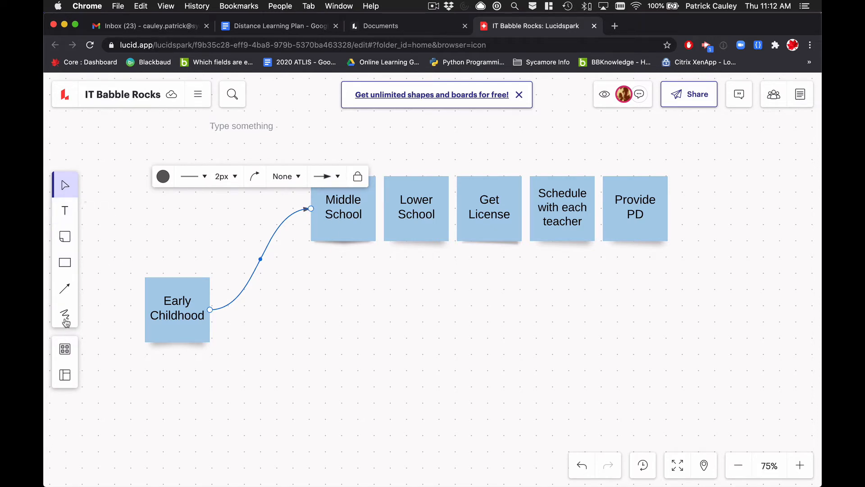
click(177, 309)
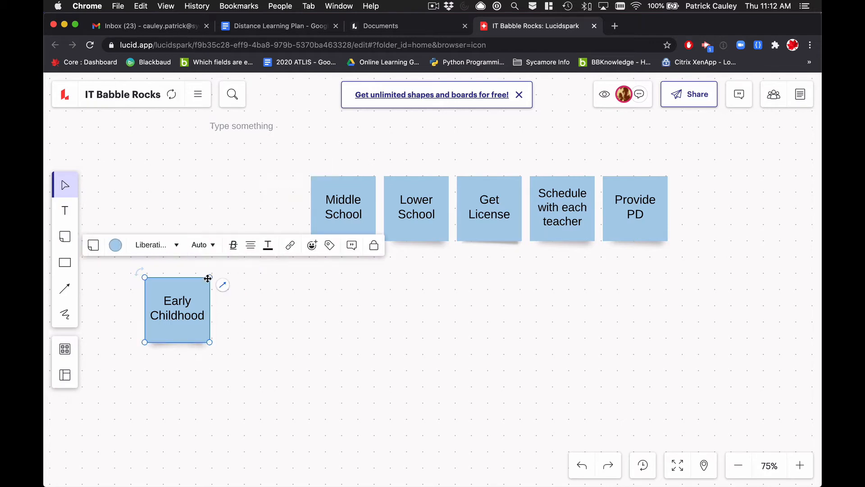
drag(177, 309, 270, 208)
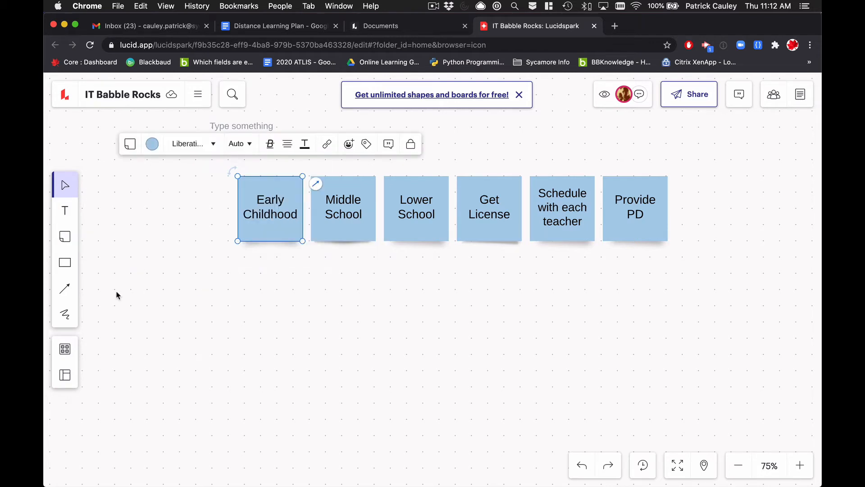
click(65, 315)
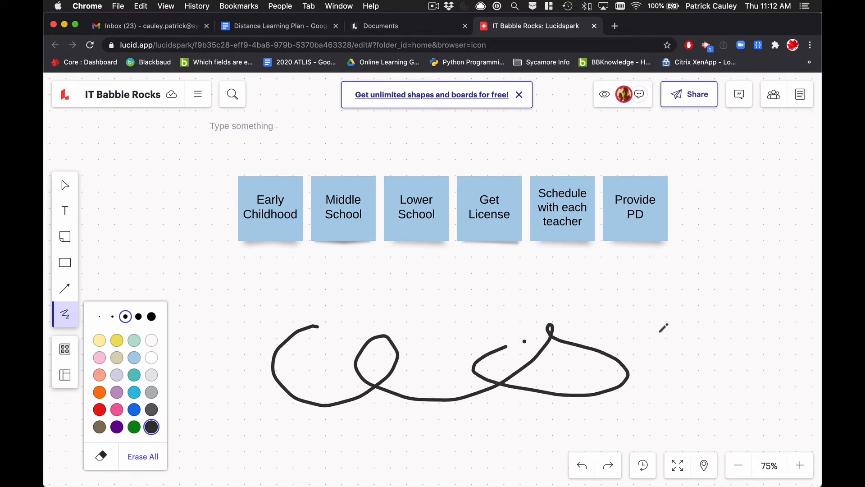
drag(548, 342, 662, 330)
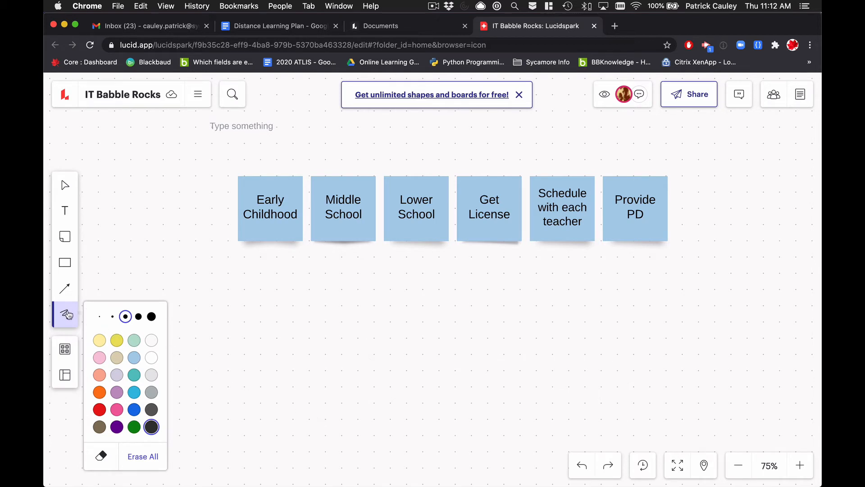
mouse_move(65, 349)
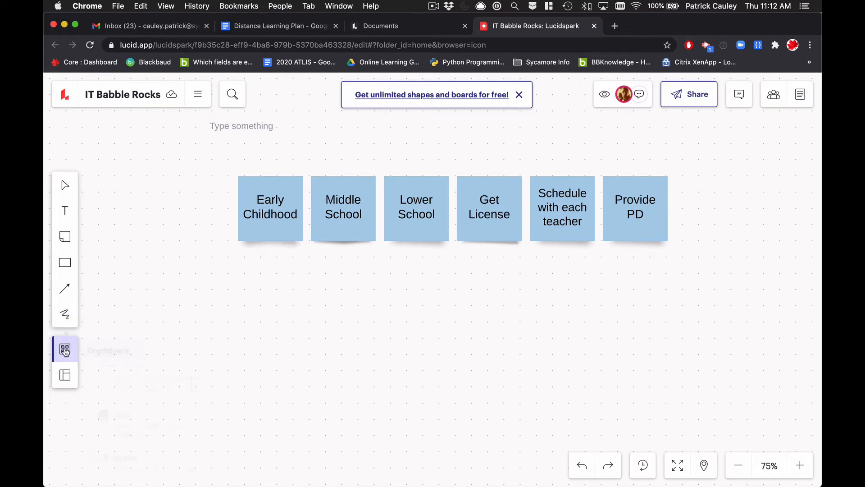
View the Organize options (Containers, Sort, Gather) and bring up the Templates gallery.
click(65, 348)
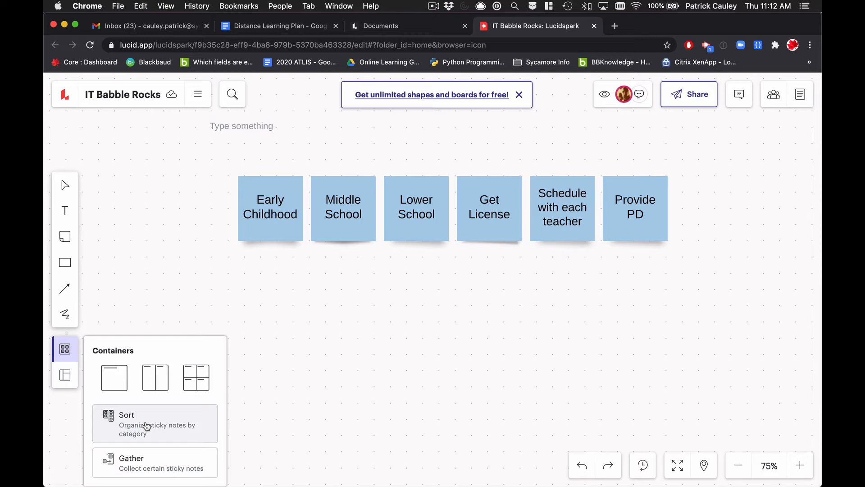
click(64, 375)
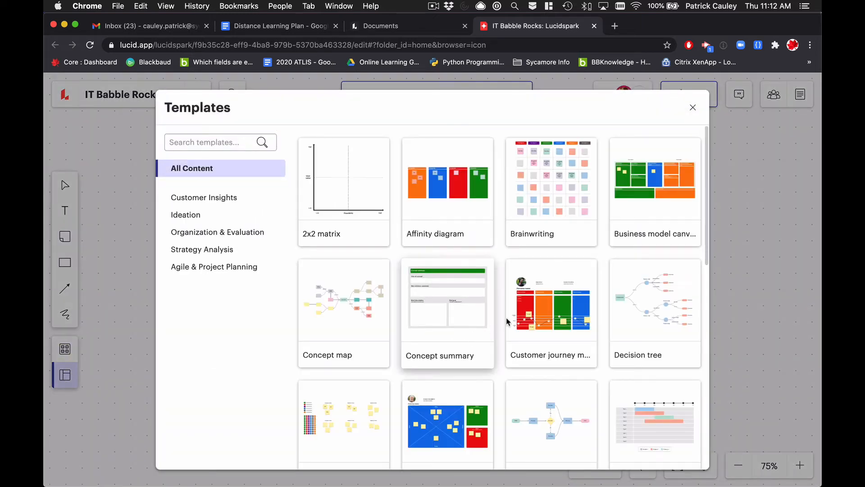
Browse the template gallery and preview the Affinity diagram template.
scroll(down, 3)
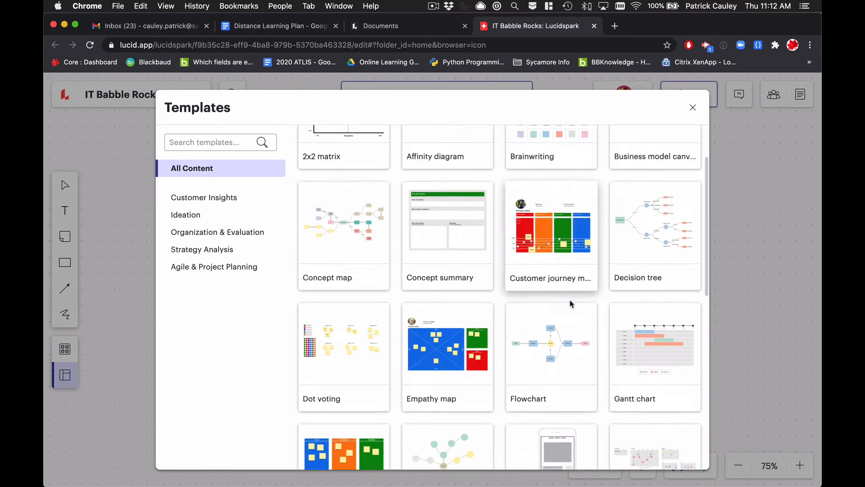
scroll(down, 3)
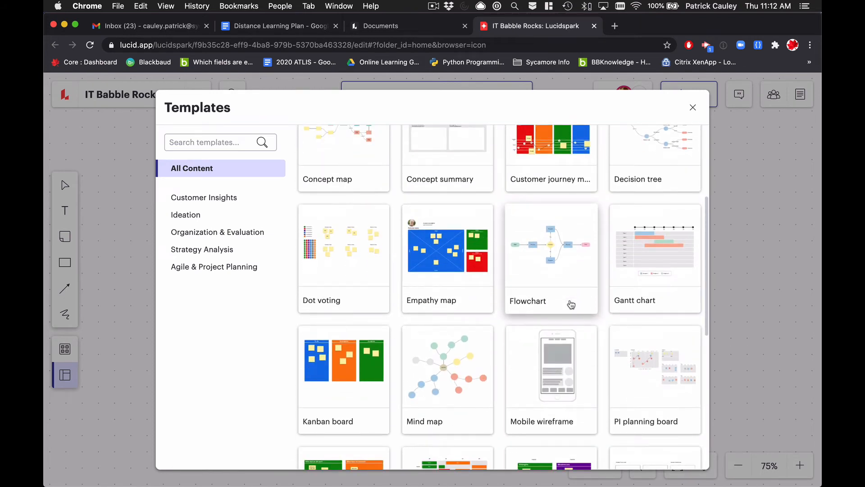
mouse_move(359, 269)
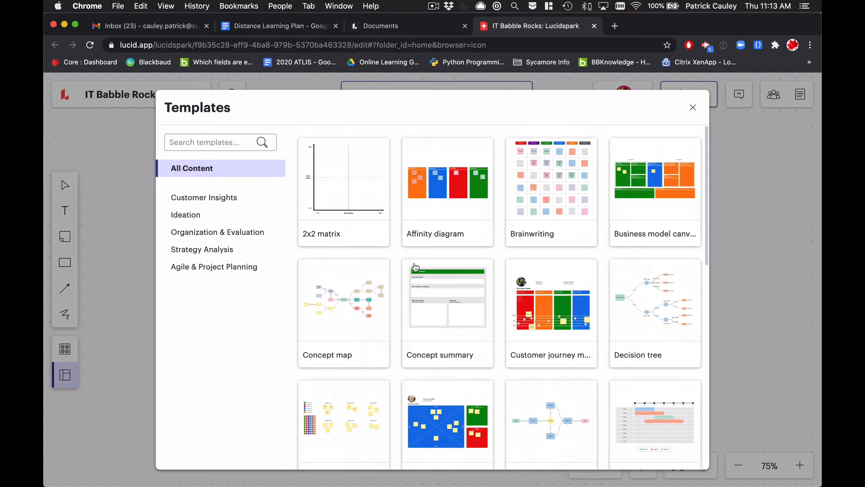
click(447, 191)
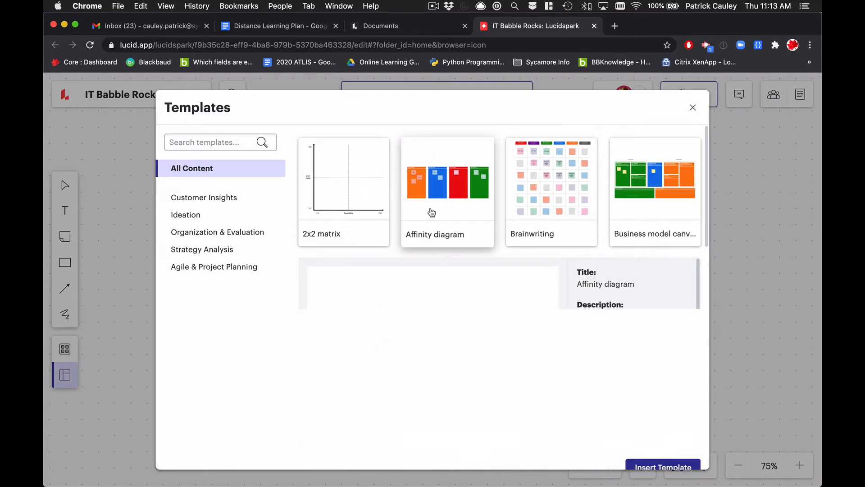
Scroll on to the Kanban board template and insert it onto the board.
scroll(down, 3)
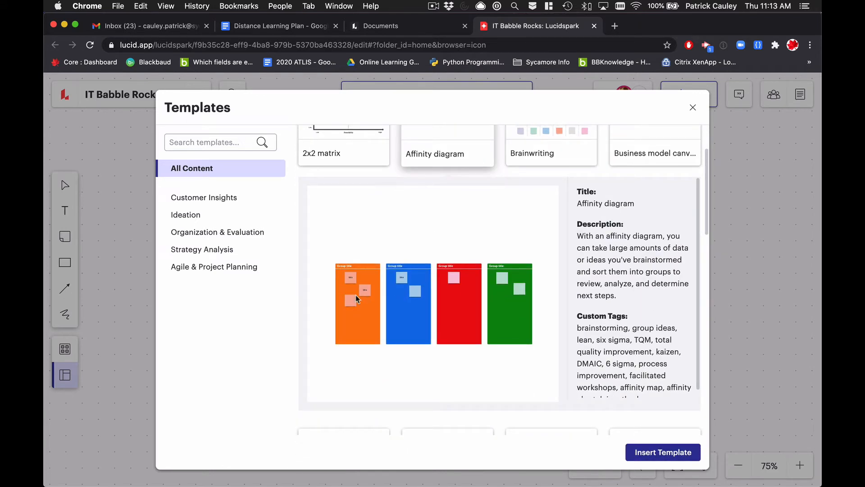
mouse_move(508, 336)
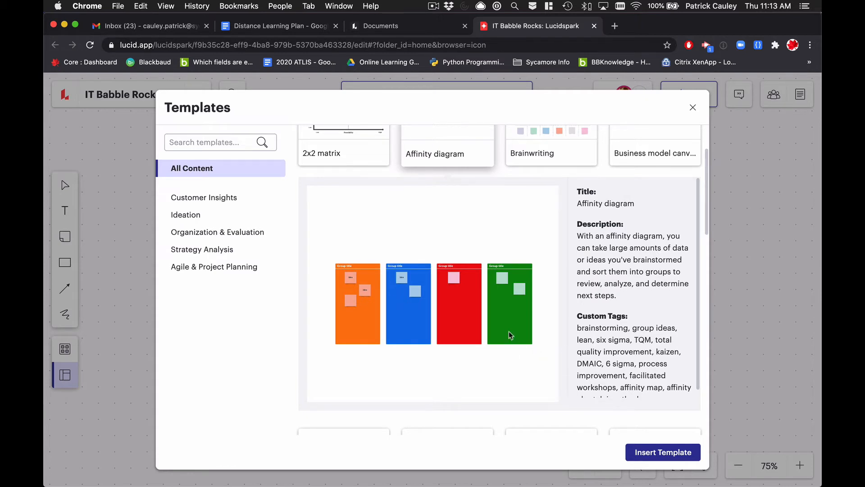
scroll(down, 3)
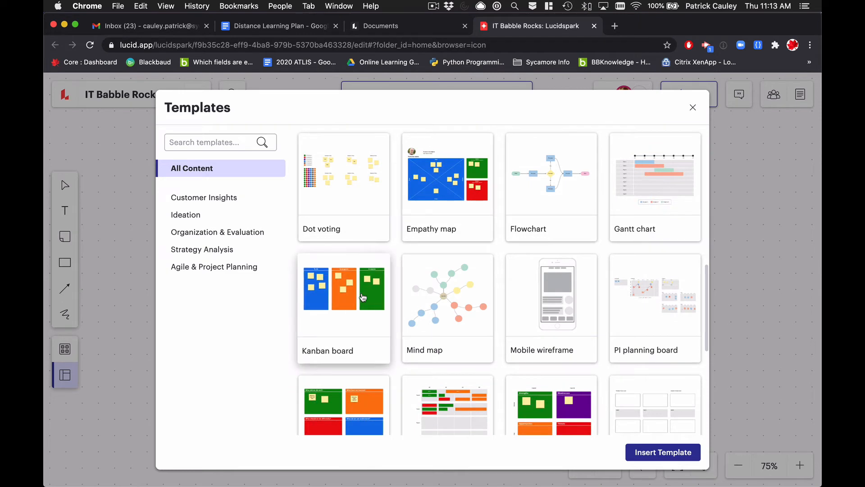
scroll(down, 3)
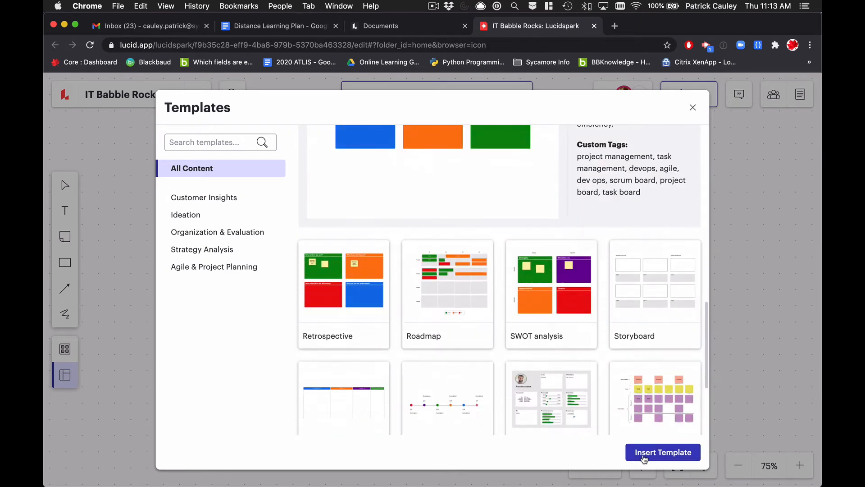
click(662, 452)
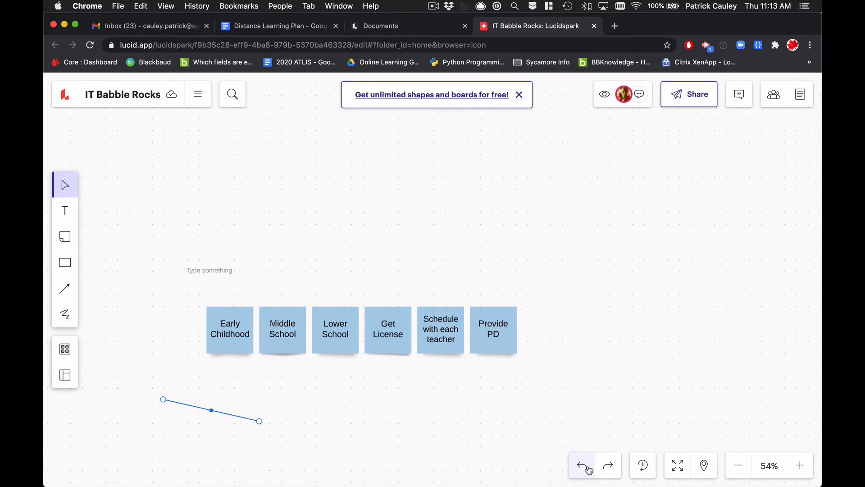
Undo the stray line, then view and close the premium-only Revision History panel.
click(582, 465)
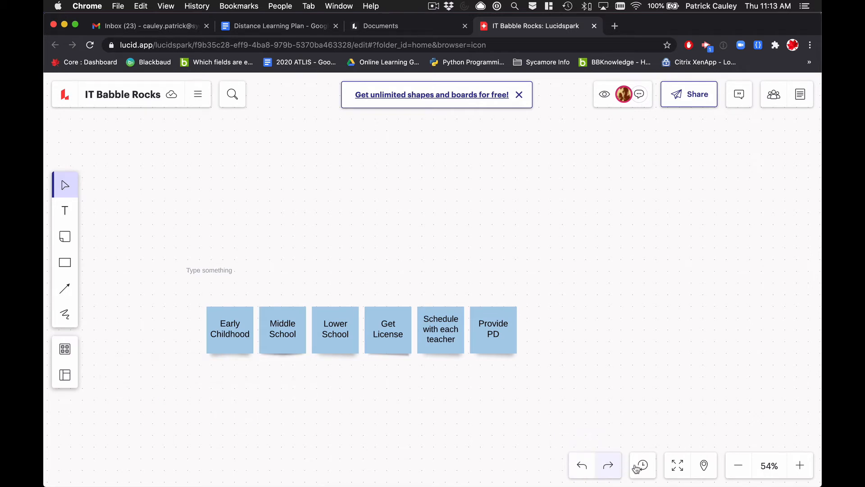
click(641, 465)
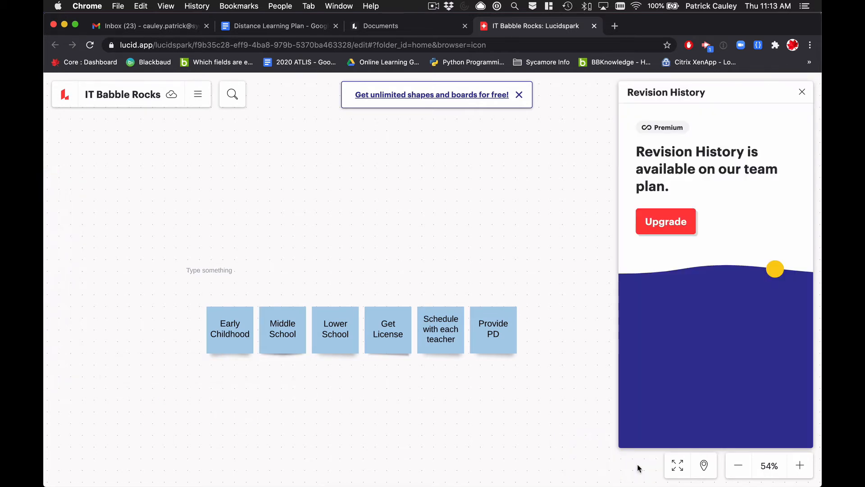
click(802, 91)
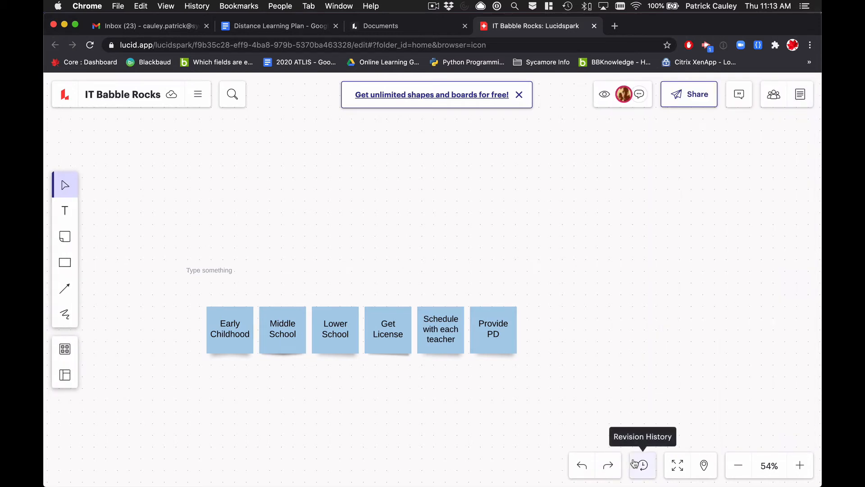
mouse_move(676, 466)
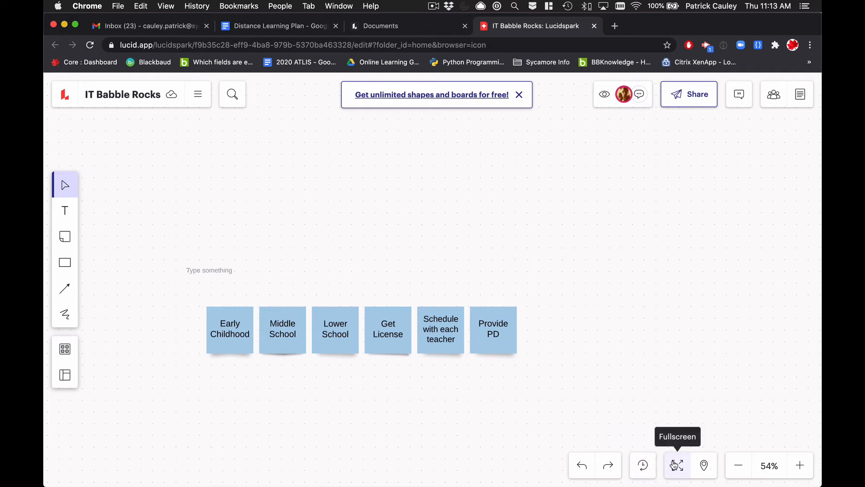
mouse_move(411, 38)
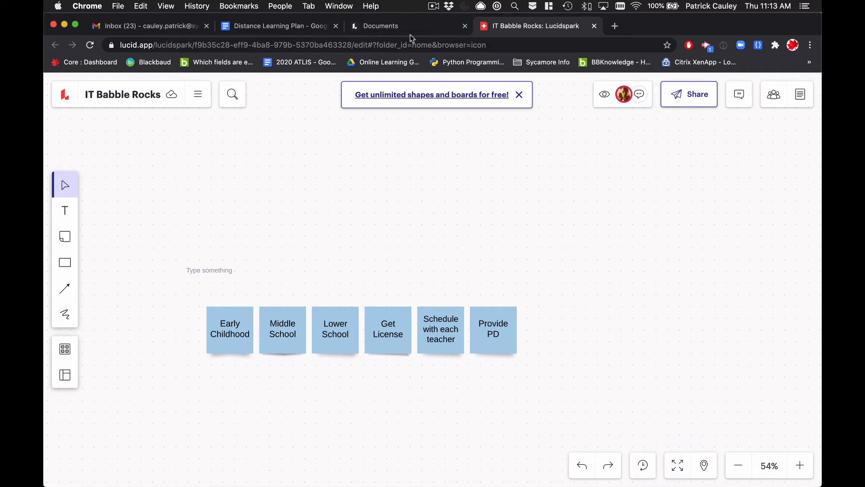
mouse_move(751, 459)
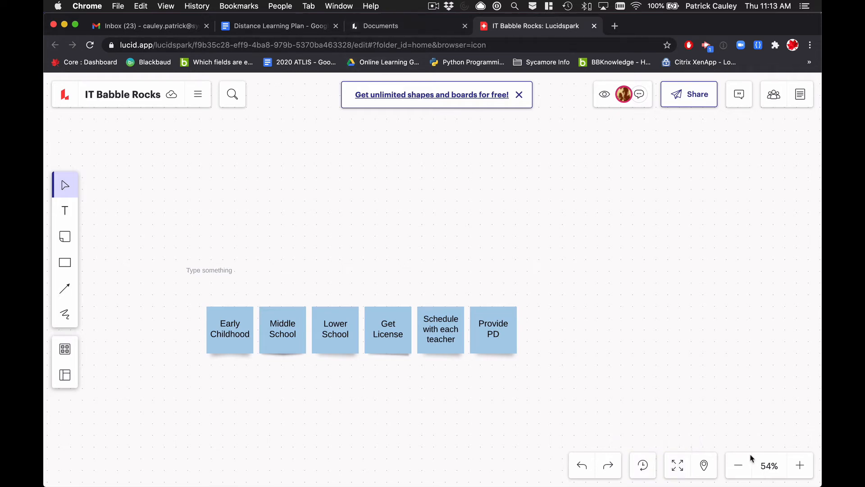
Step the board zoom out to 30% and back in, ending at 75% zoom.
click(738, 465)
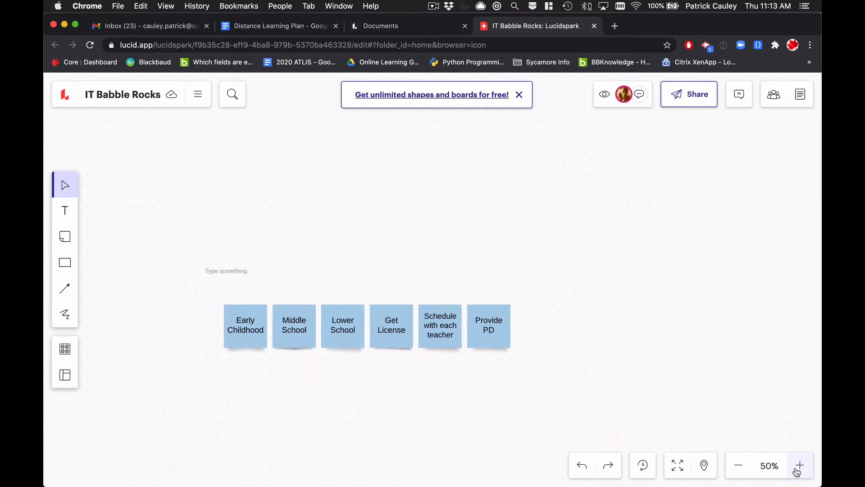
click(800, 465)
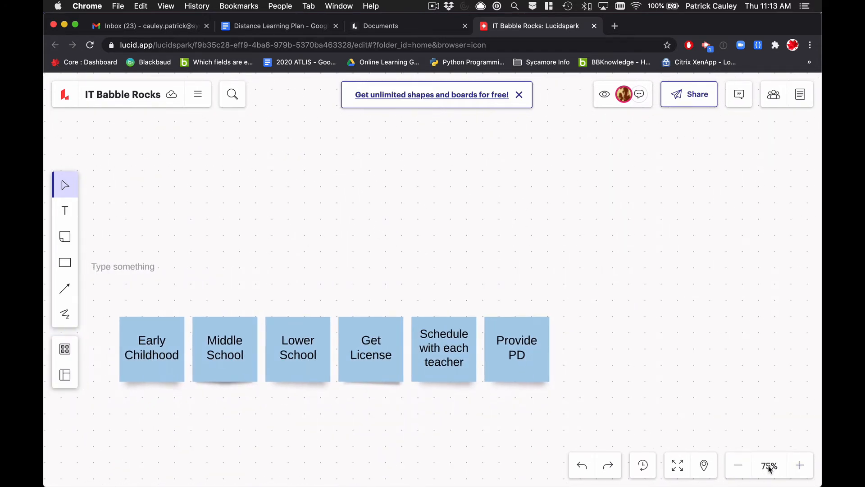
click(738, 465)
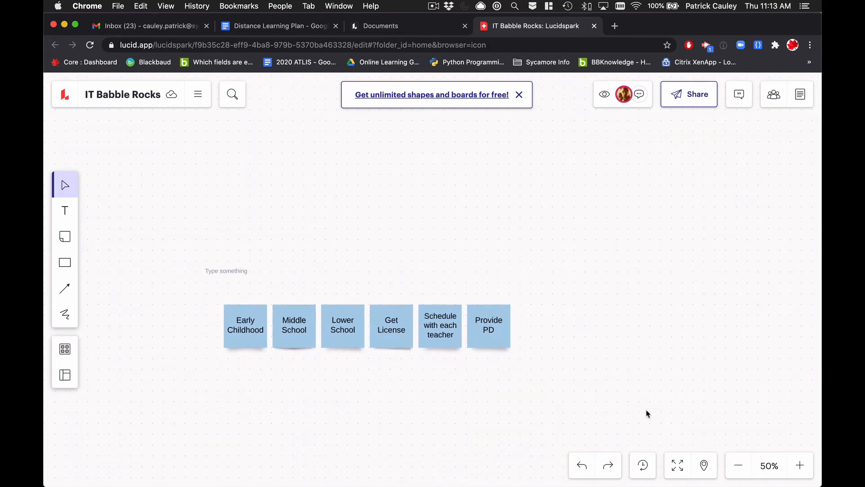
click(799, 465)
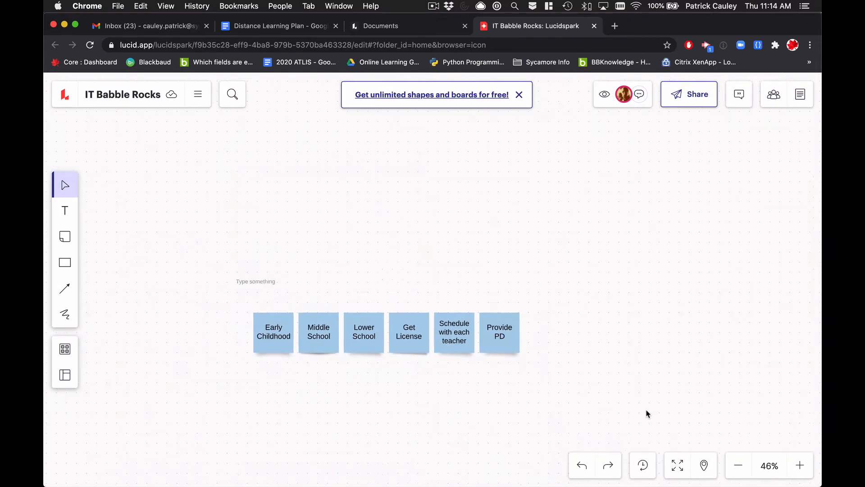
click(799, 465)
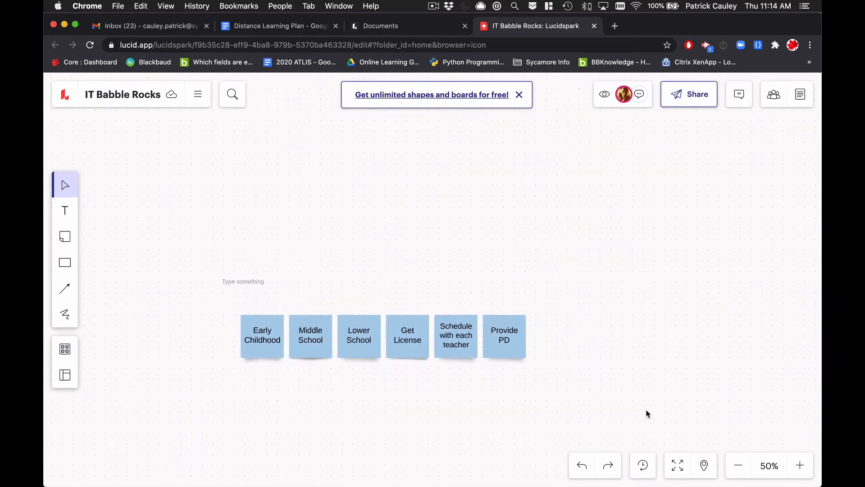
click(738, 465)
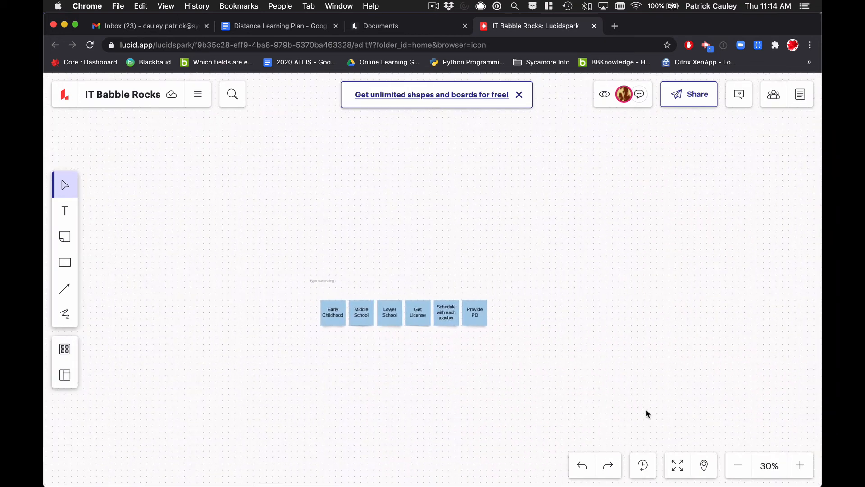
click(800, 465)
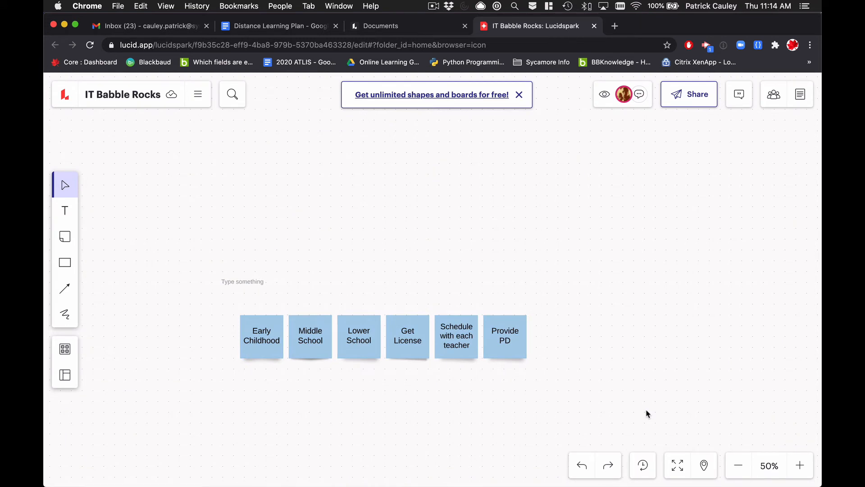
click(799, 465)
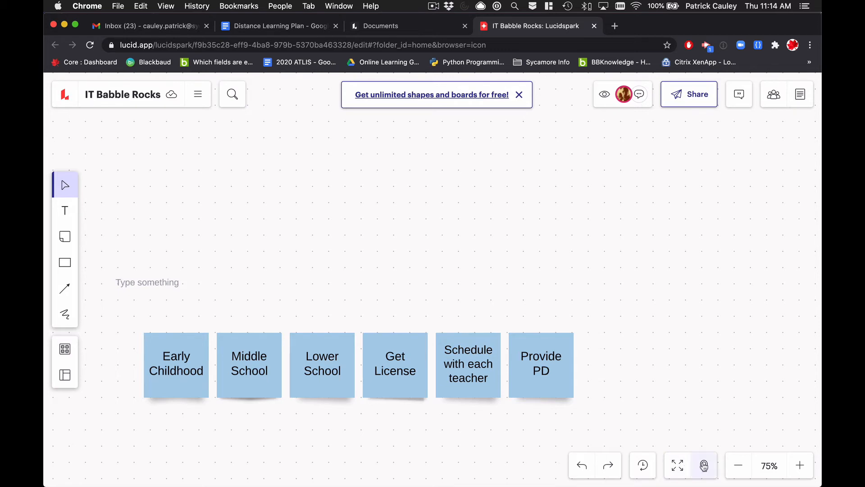
mouse_move(704, 465)
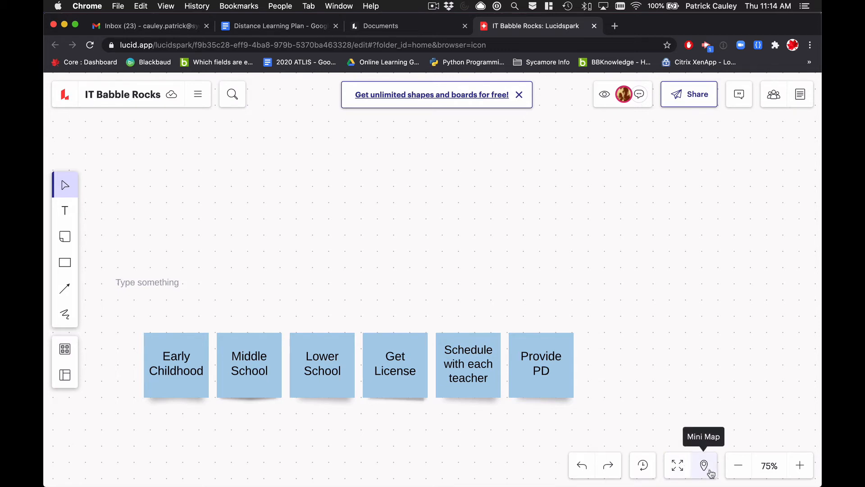
click(703, 465)
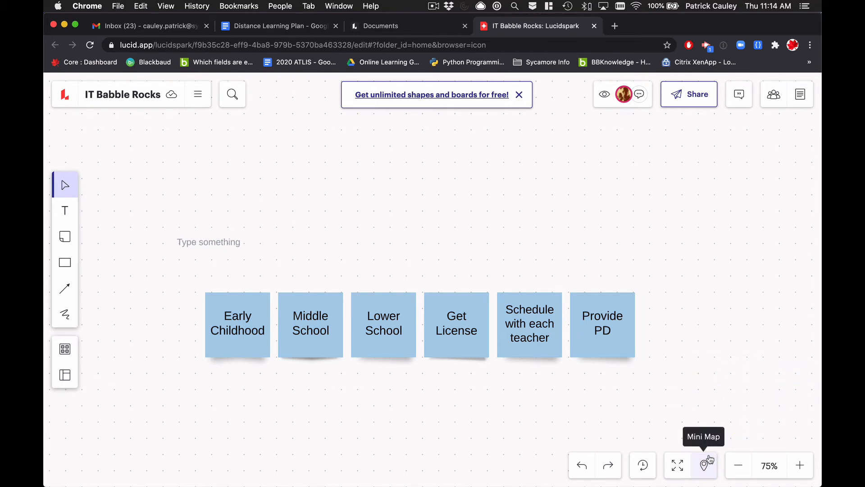
mouse_move(335, 196)
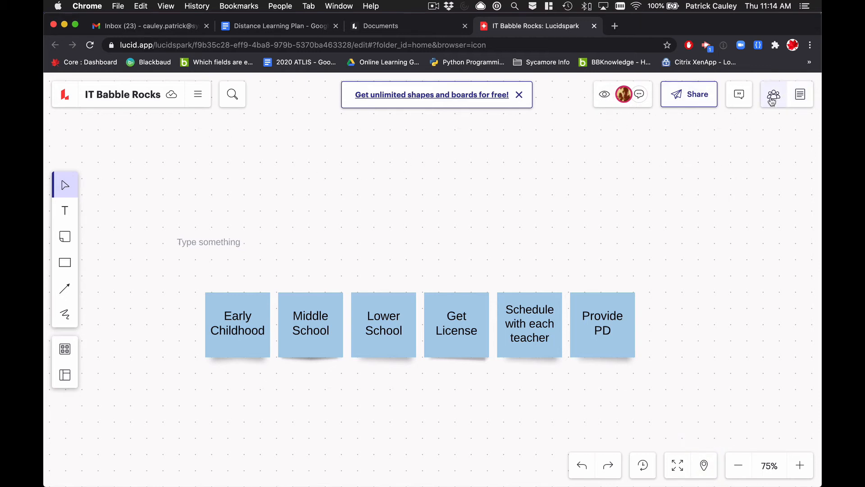
mouse_move(773, 94)
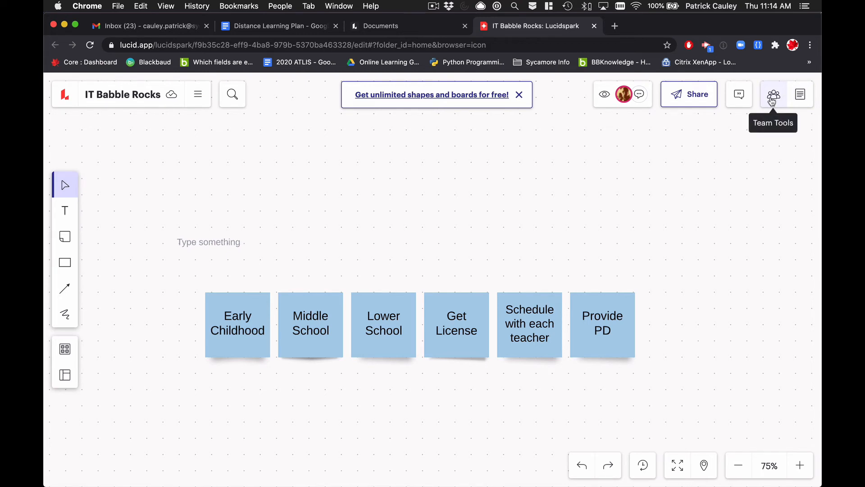
click(772, 93)
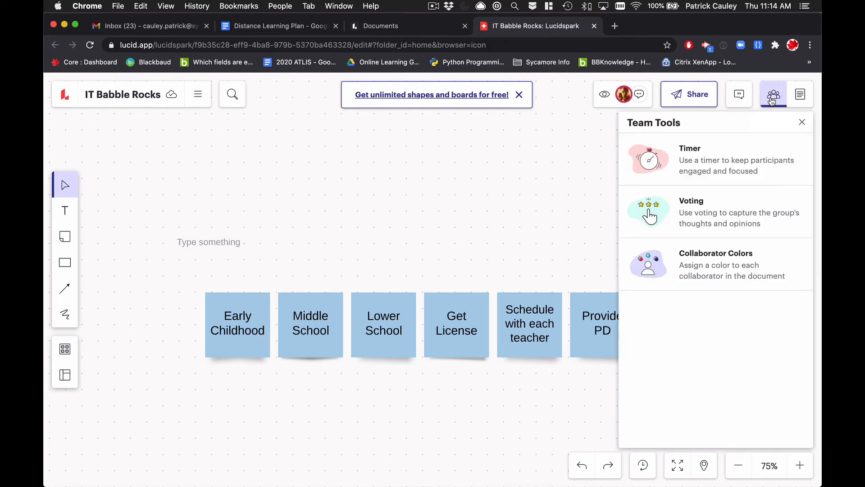
mouse_move(710, 164)
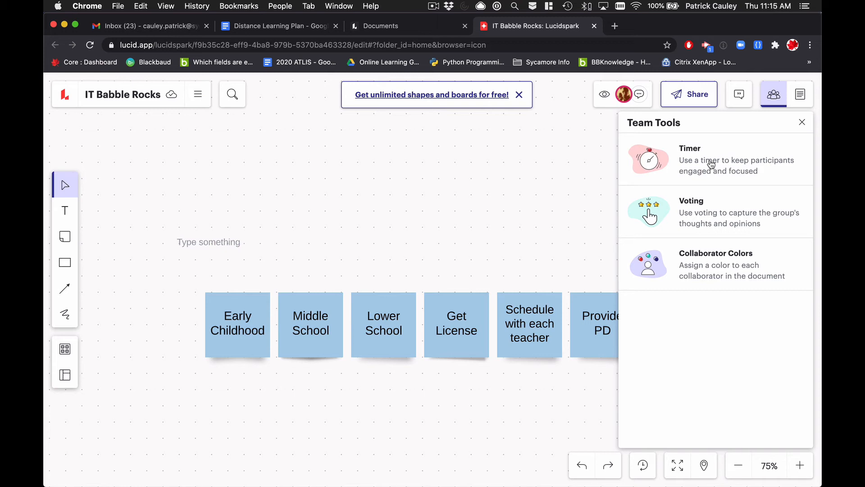
mouse_move(707, 258)
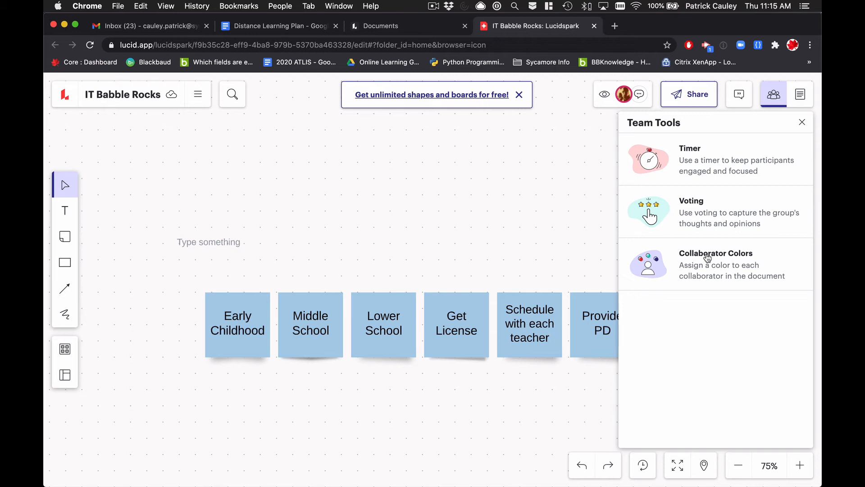
mouse_move(749, 258)
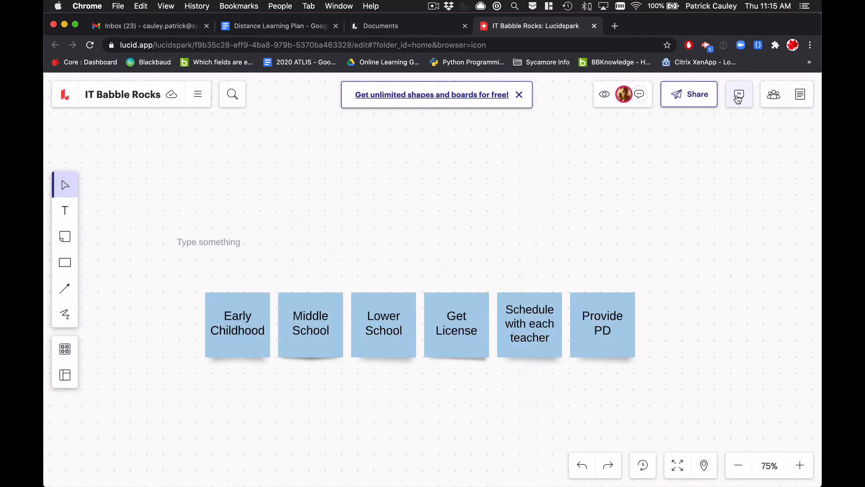
View the board's Comments upgrade panel and close it again.
click(739, 94)
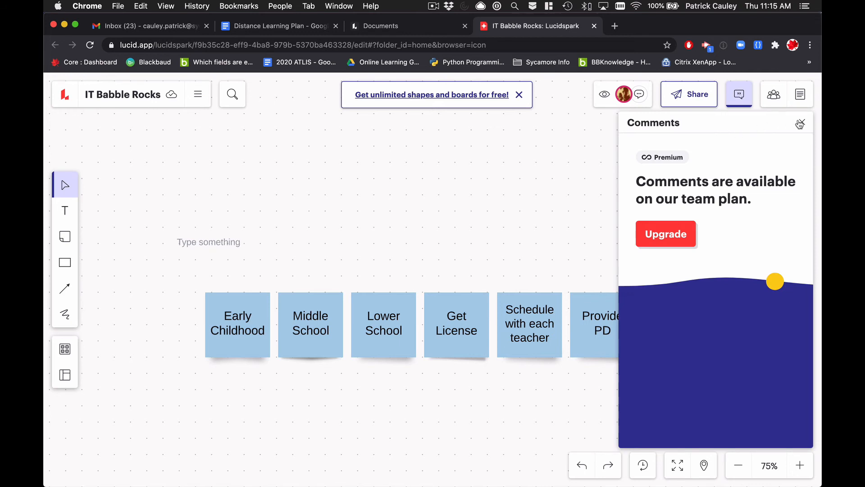
click(800, 94)
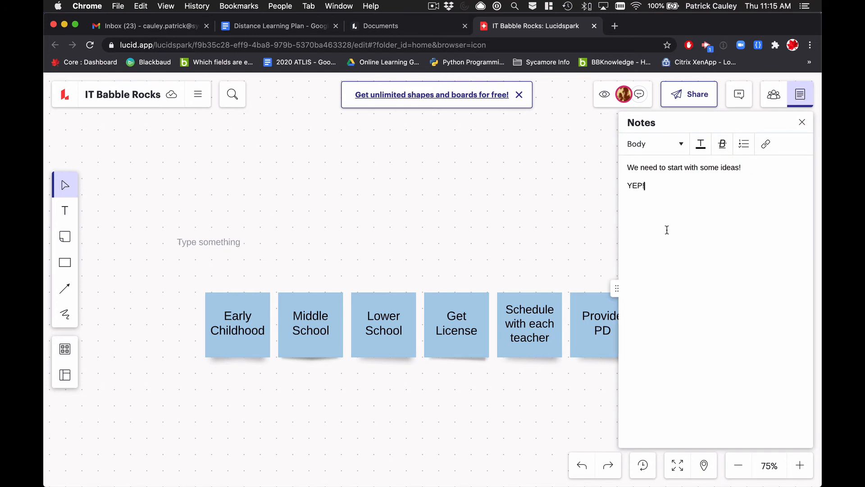
mouse_move(671, 199)
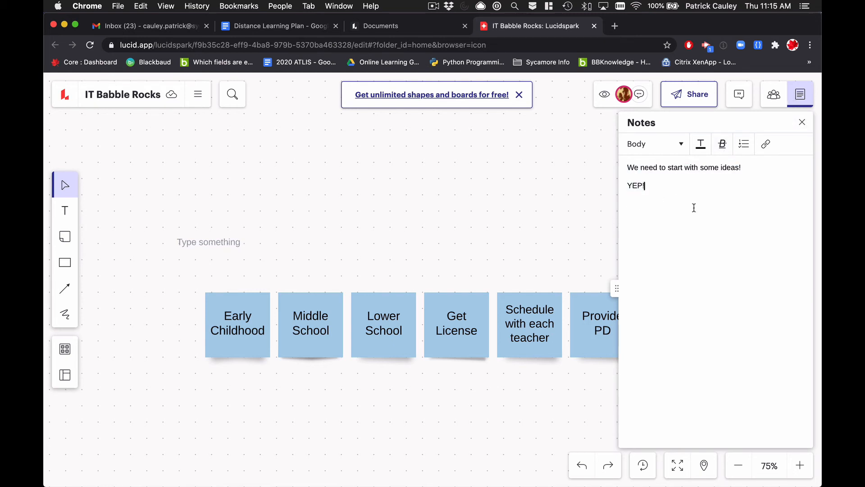
mouse_move(781, 124)
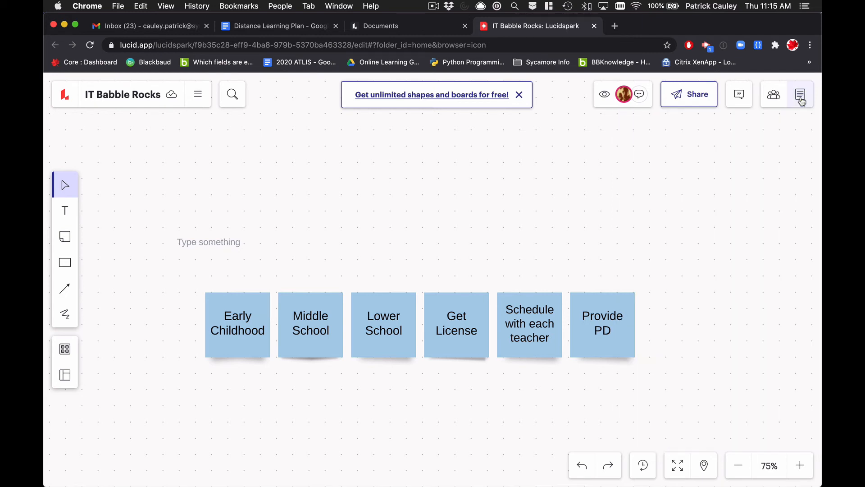
mouse_move(687, 95)
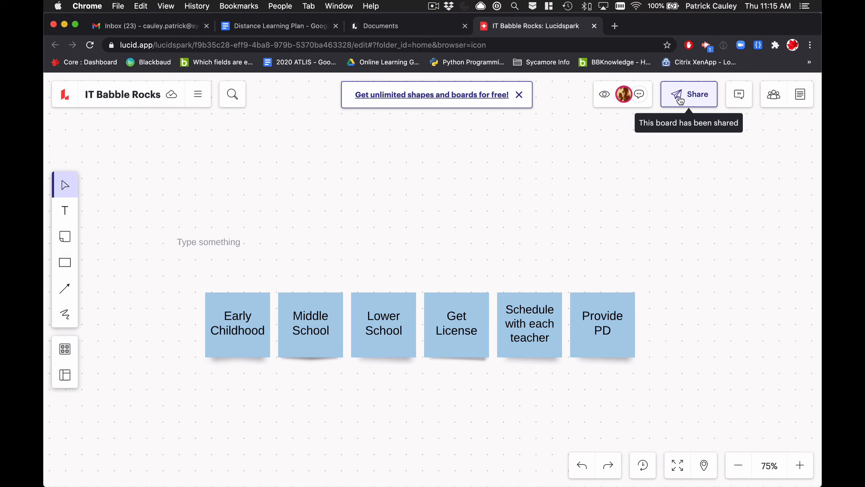
mouse_move(604, 99)
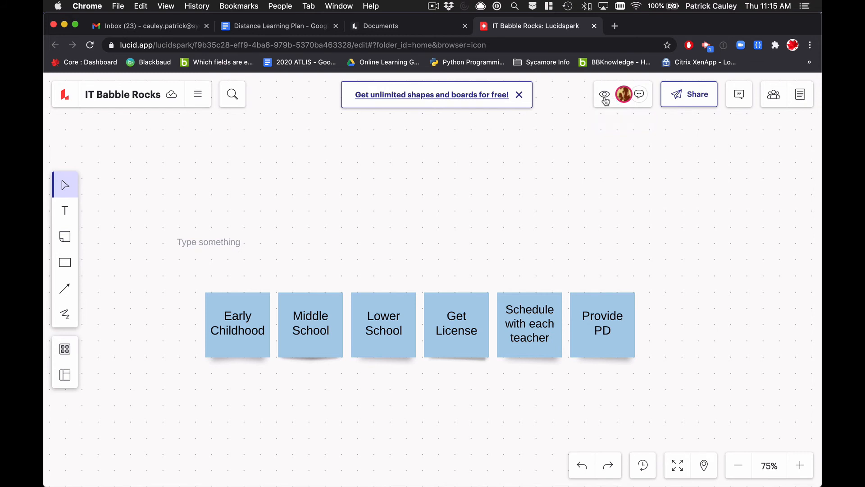
click(604, 94)
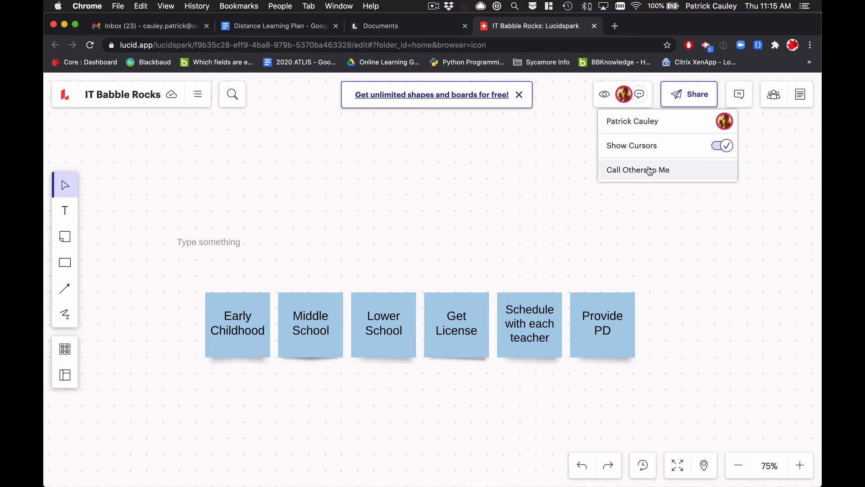
click(638, 169)
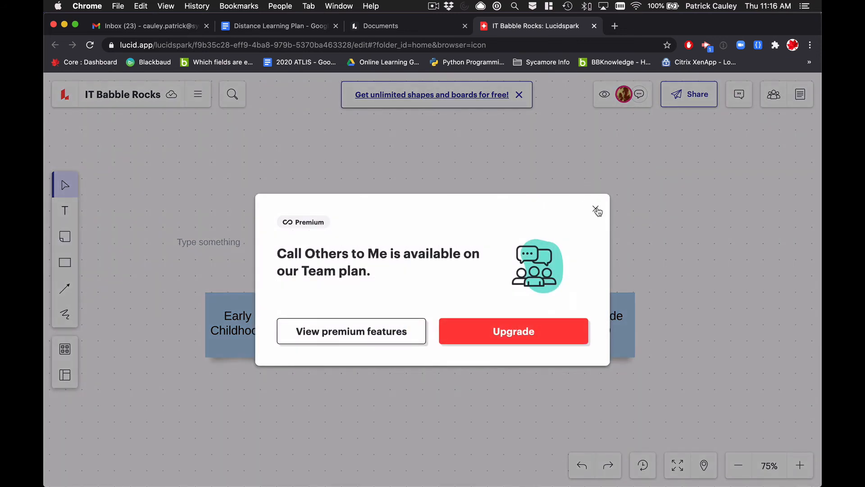
click(597, 211)
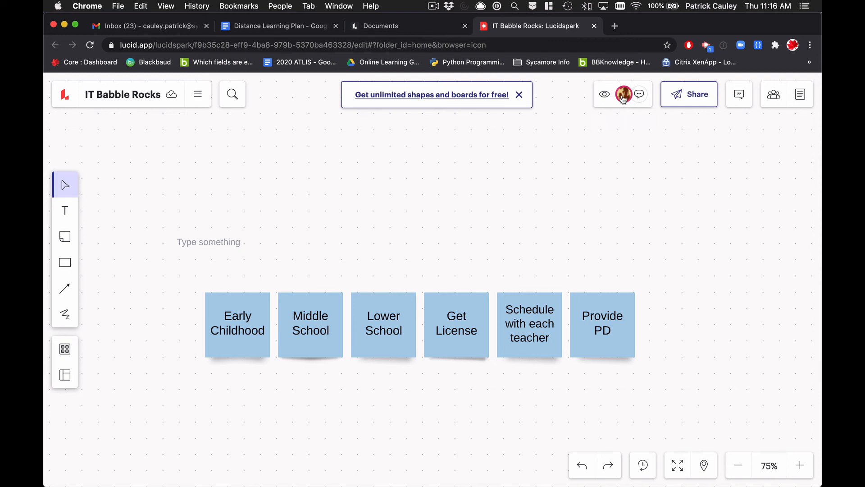
mouse_move(624, 94)
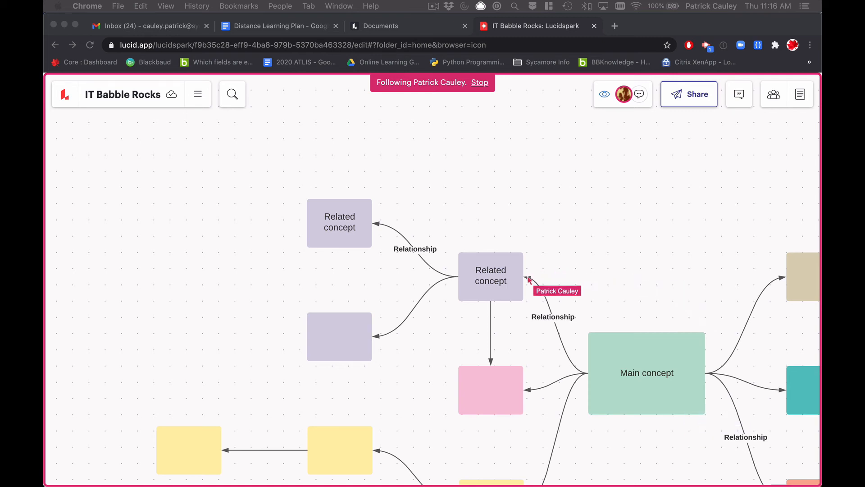
mouse_move(566, 255)
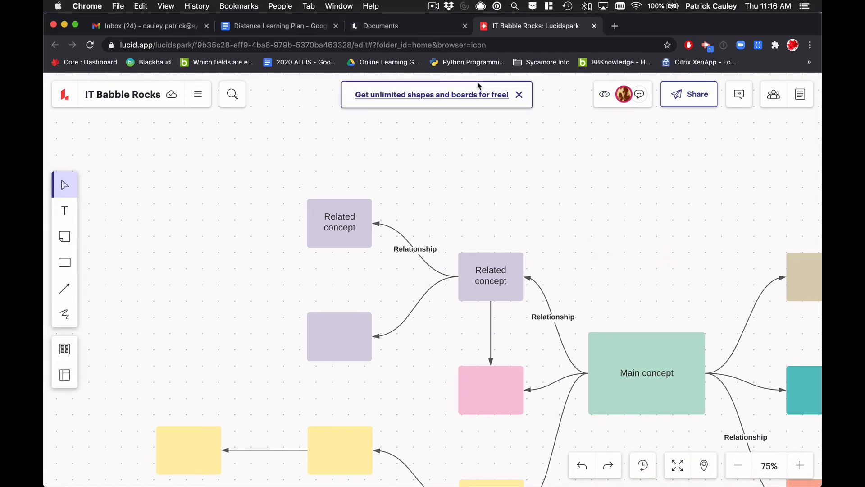
click(639, 94)
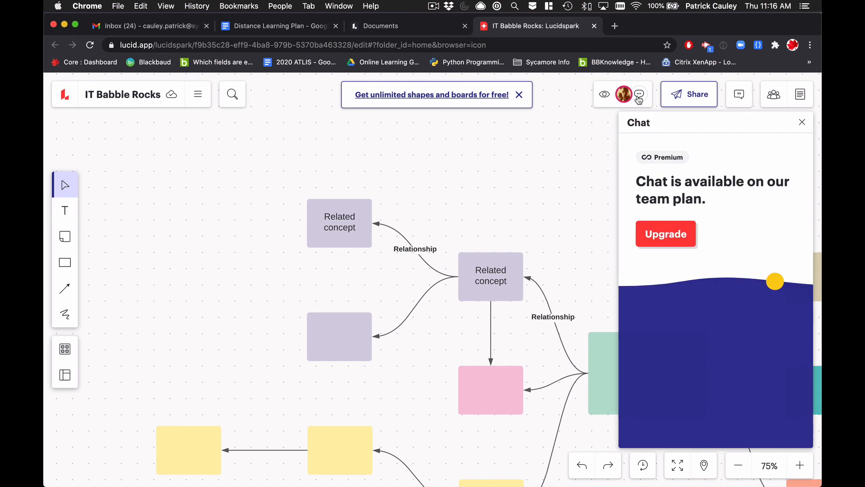
mouse_move(739, 94)
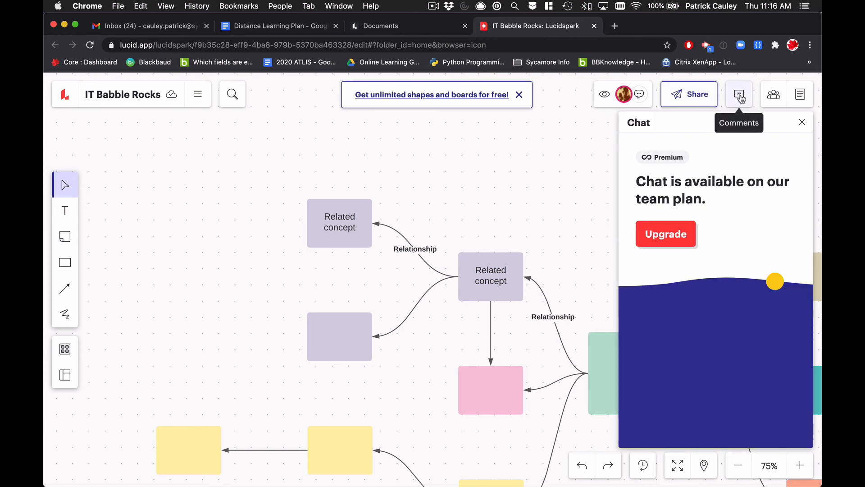
mouse_move(689, 105)
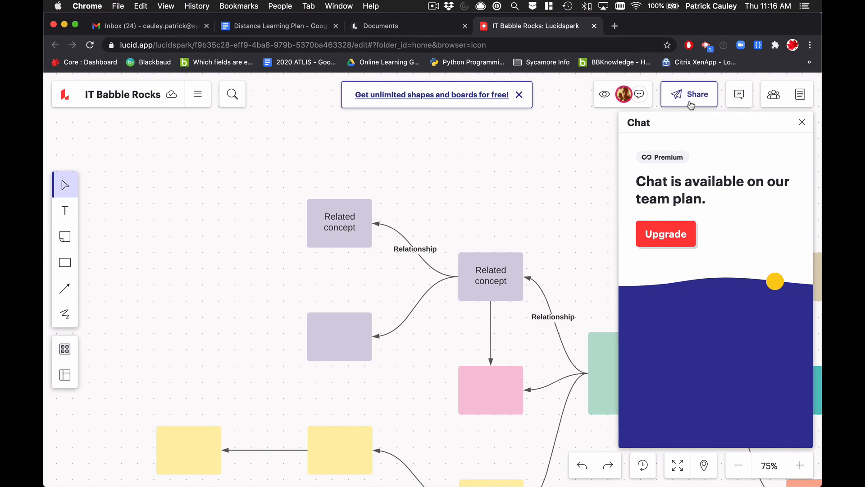
mouse_move(739, 94)
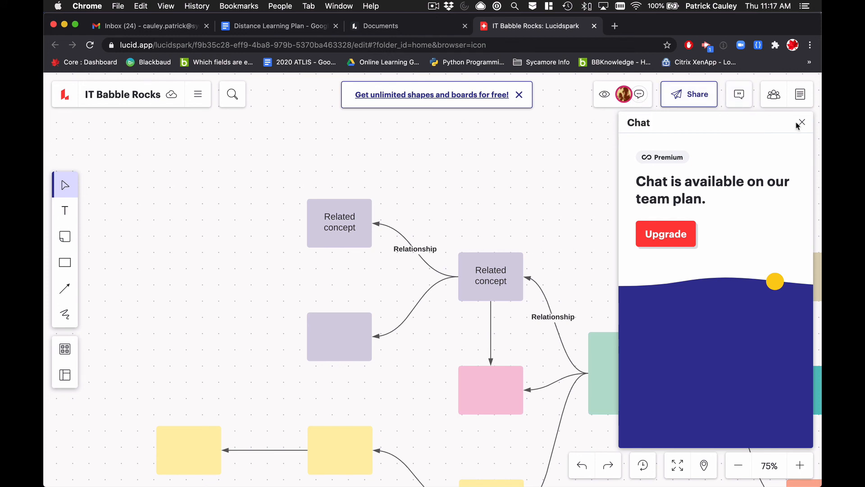
click(801, 122)
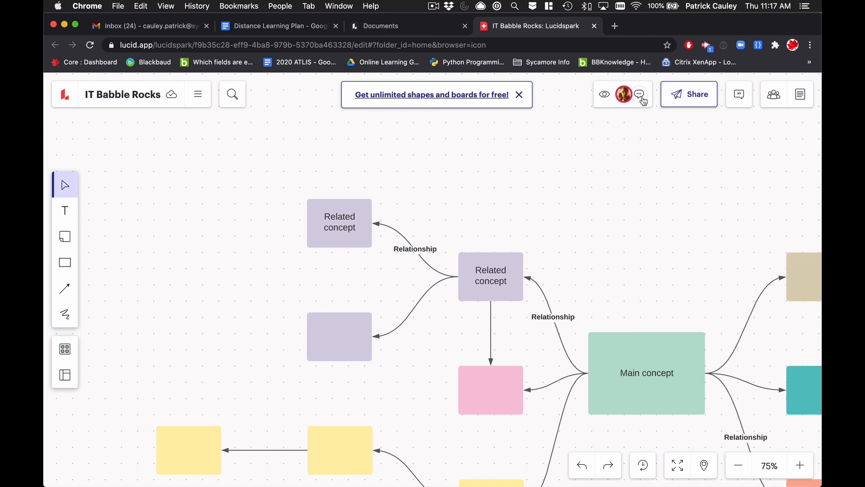
mouse_move(465, 306)
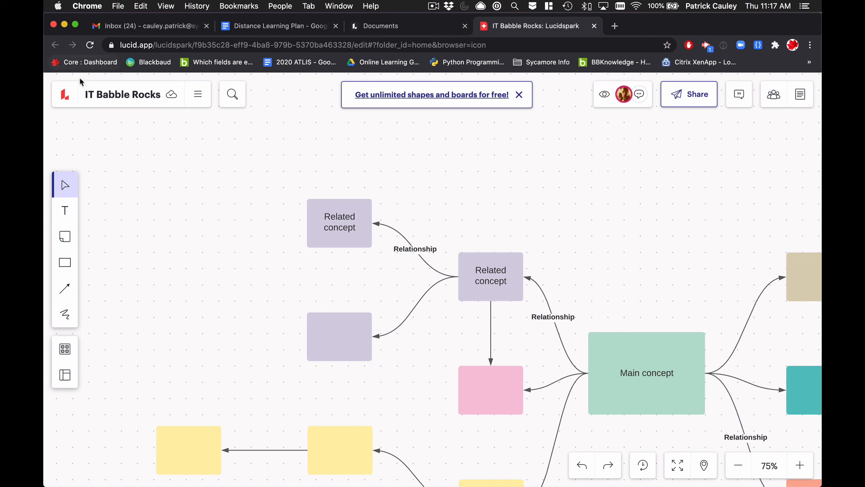
double_click(123, 95)
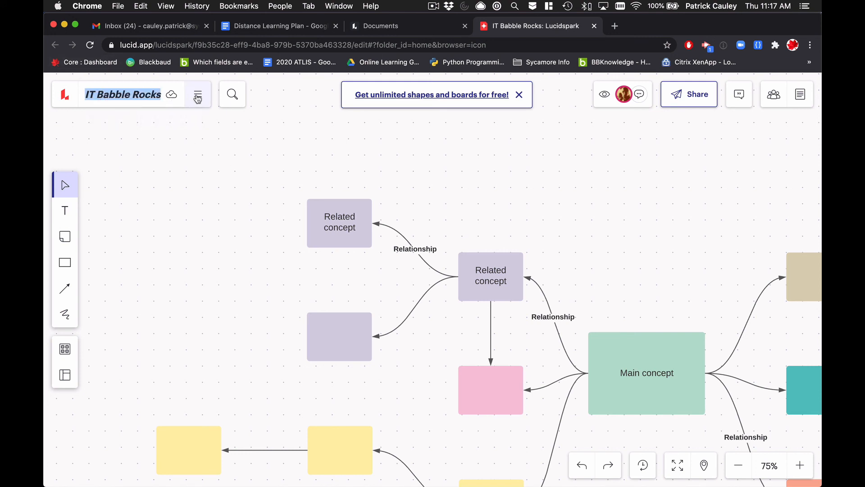
click(197, 94)
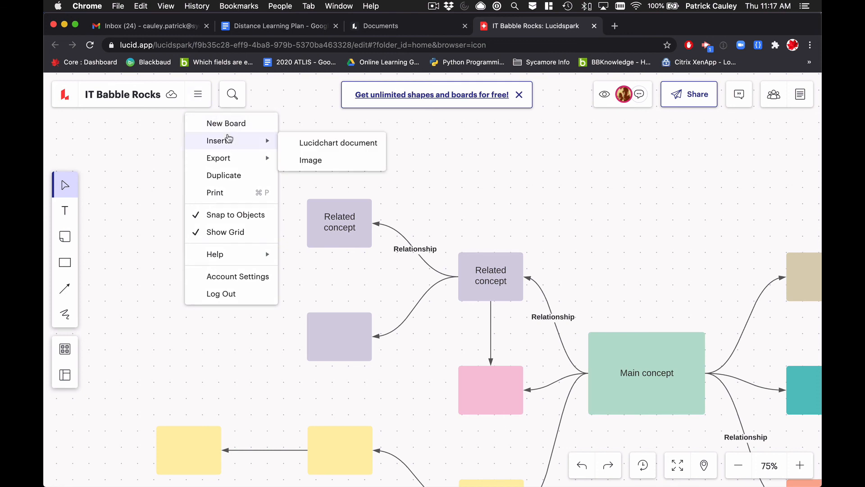
mouse_move(229, 140)
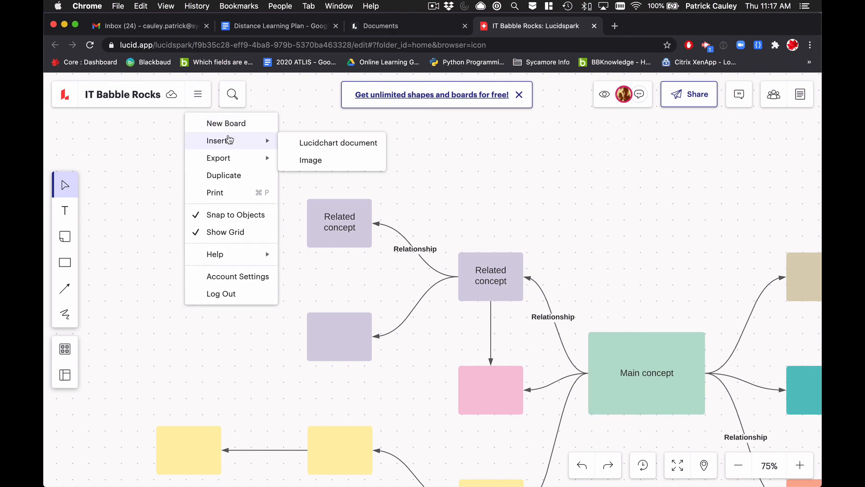
mouse_move(218, 159)
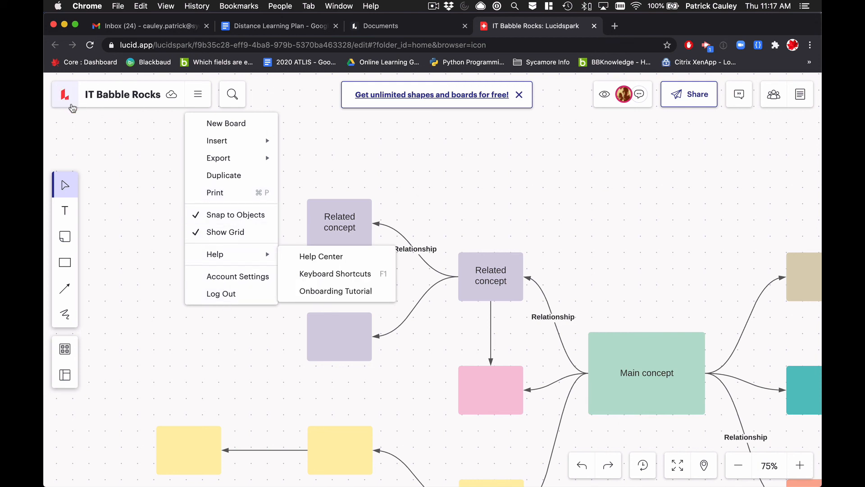
mouse_move(65, 102)
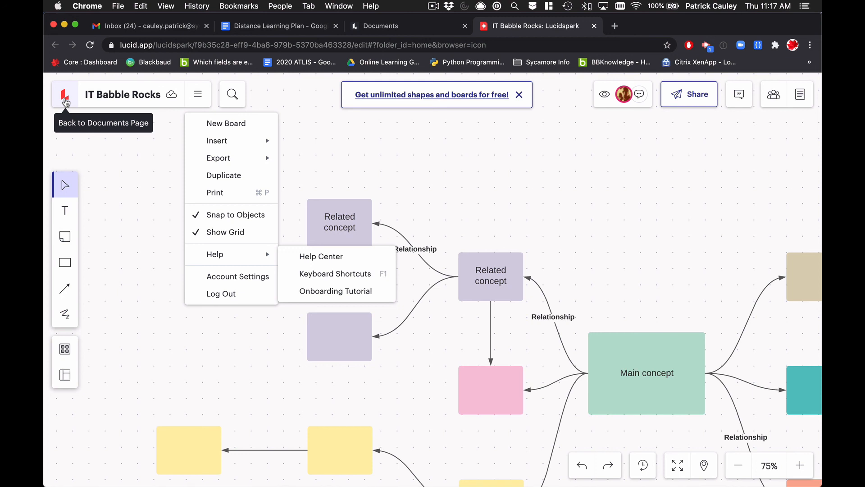
mouse_move(163, 287)
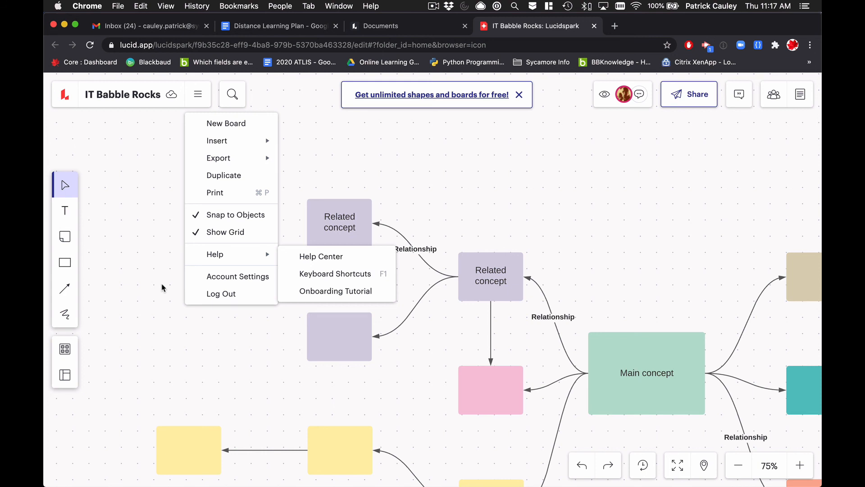
click(163, 287)
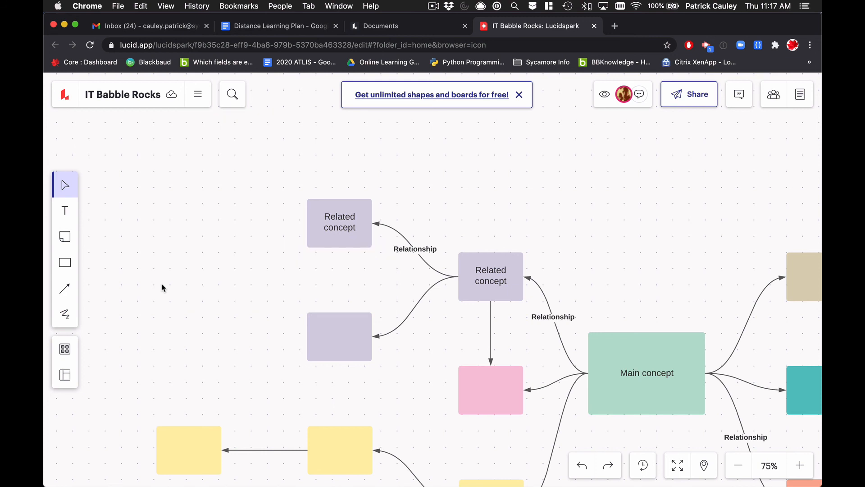